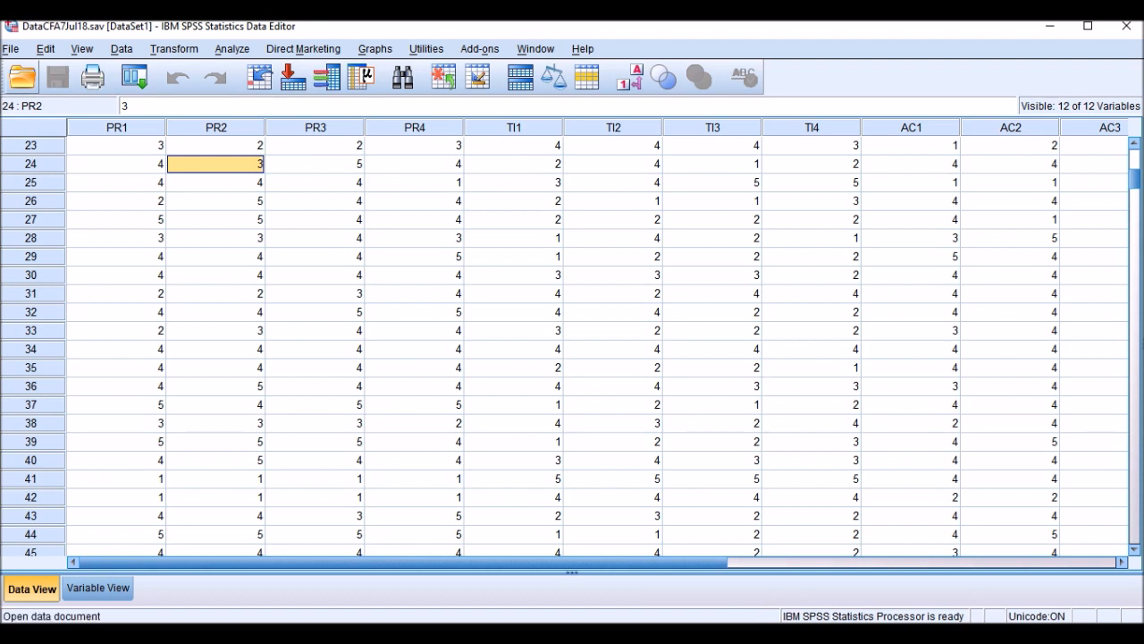
Save the SPSS data as tab-delimited DataCFA7Jul18.dat without variable names
{"action": "left_click", "coordinate": [12, 48]}
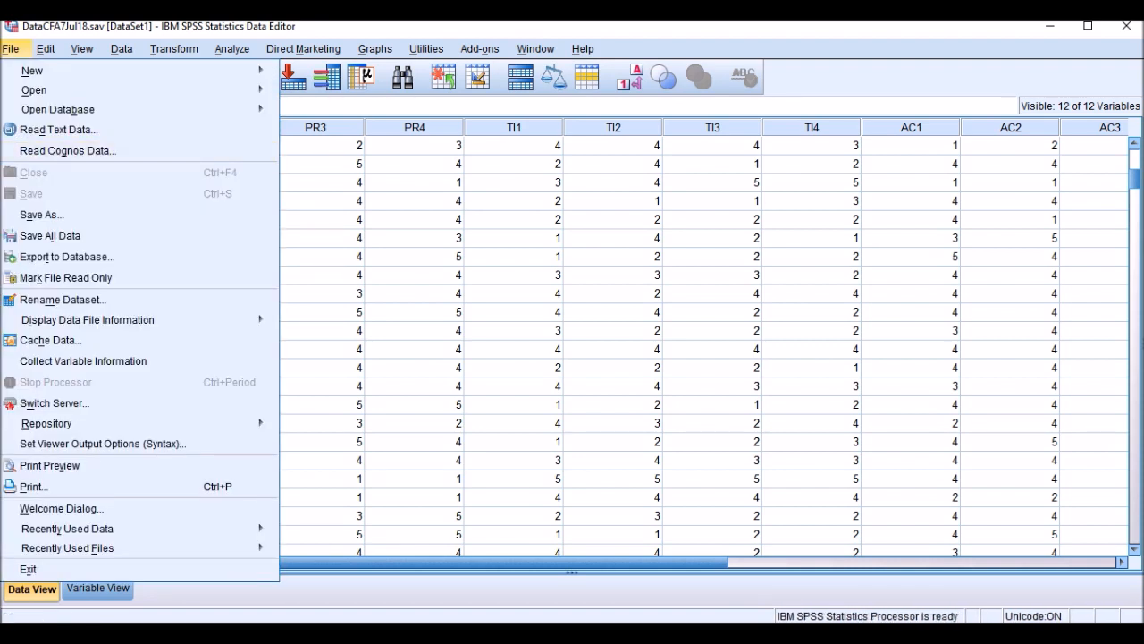
{"action": "left_click", "coordinate": [41, 215]}
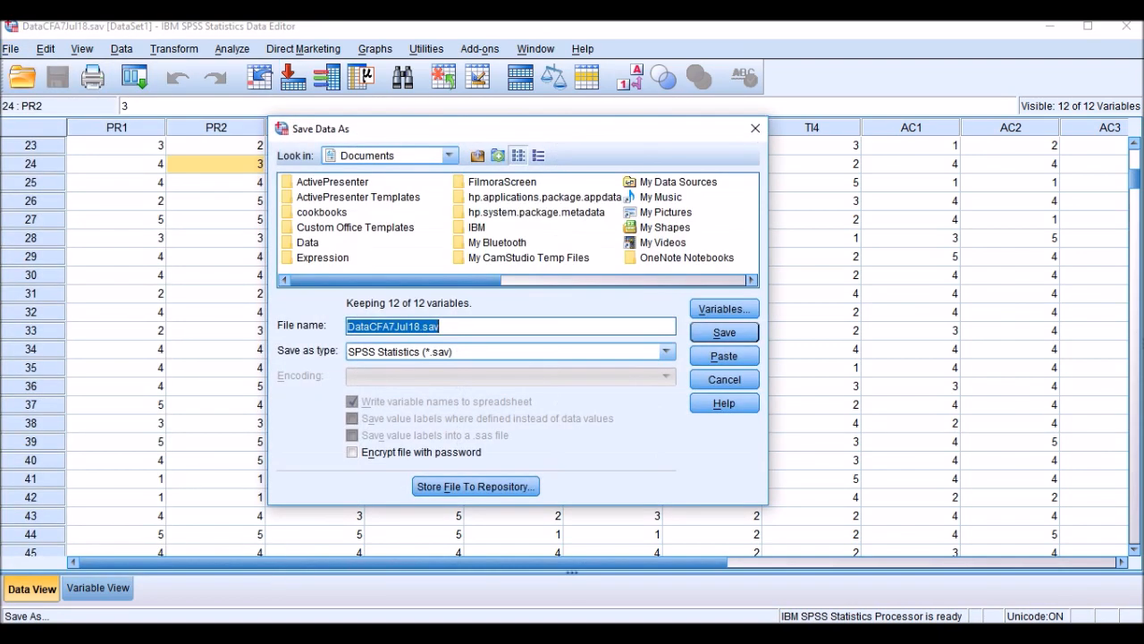
{"action": "left_click", "coordinate": [663, 352]}
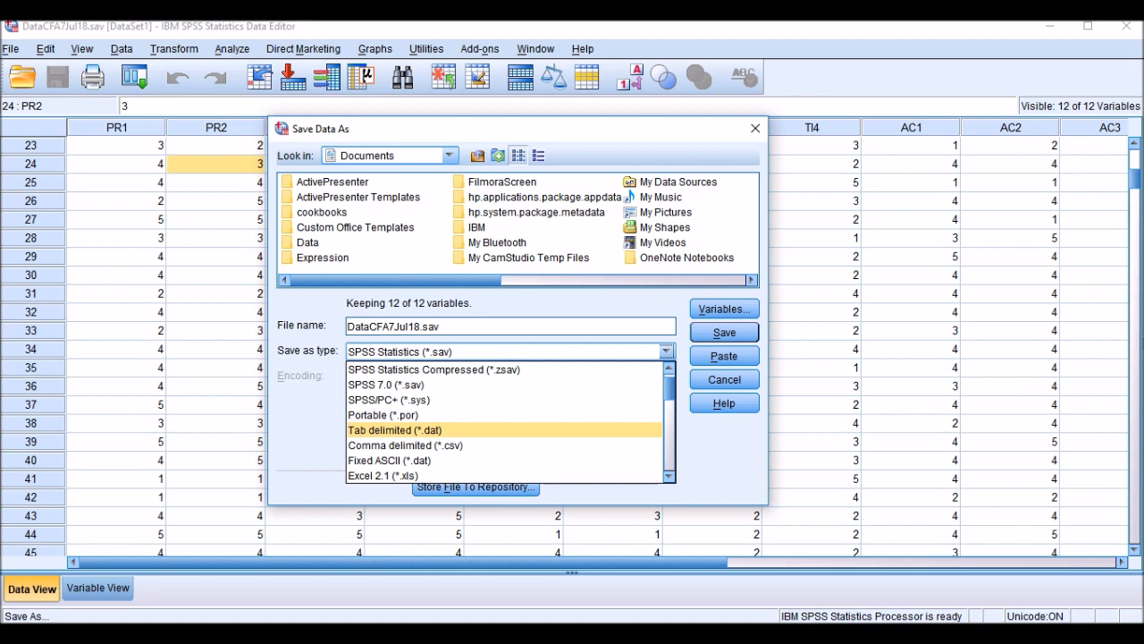
{"action": "left_click", "coordinate": [392, 430]}
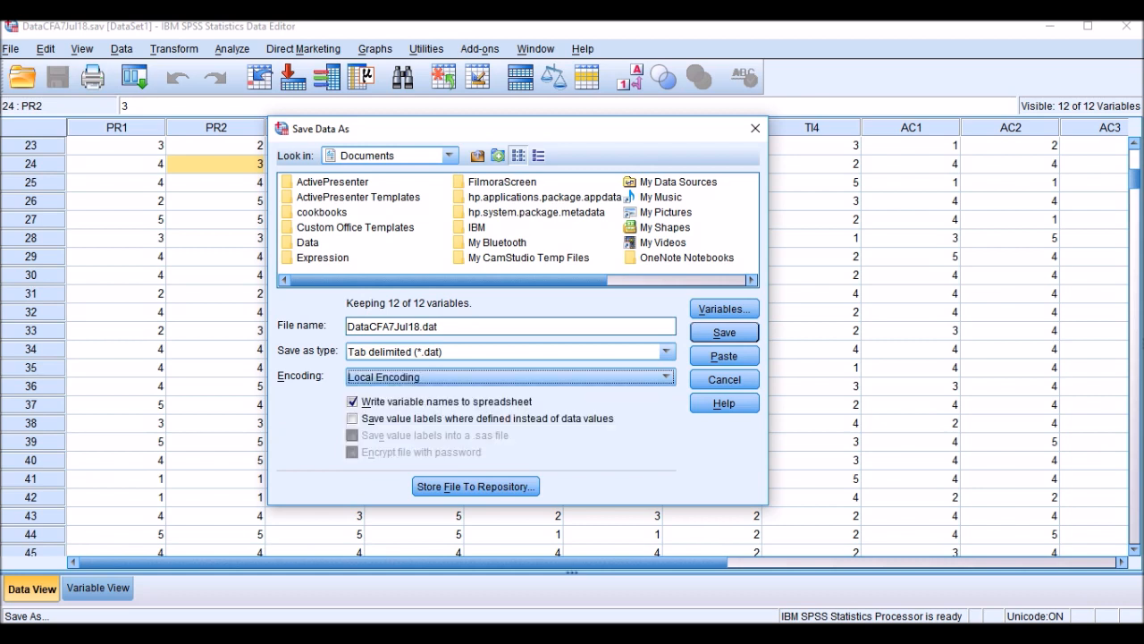
{"action": "left_click", "coordinate": [351, 401]}
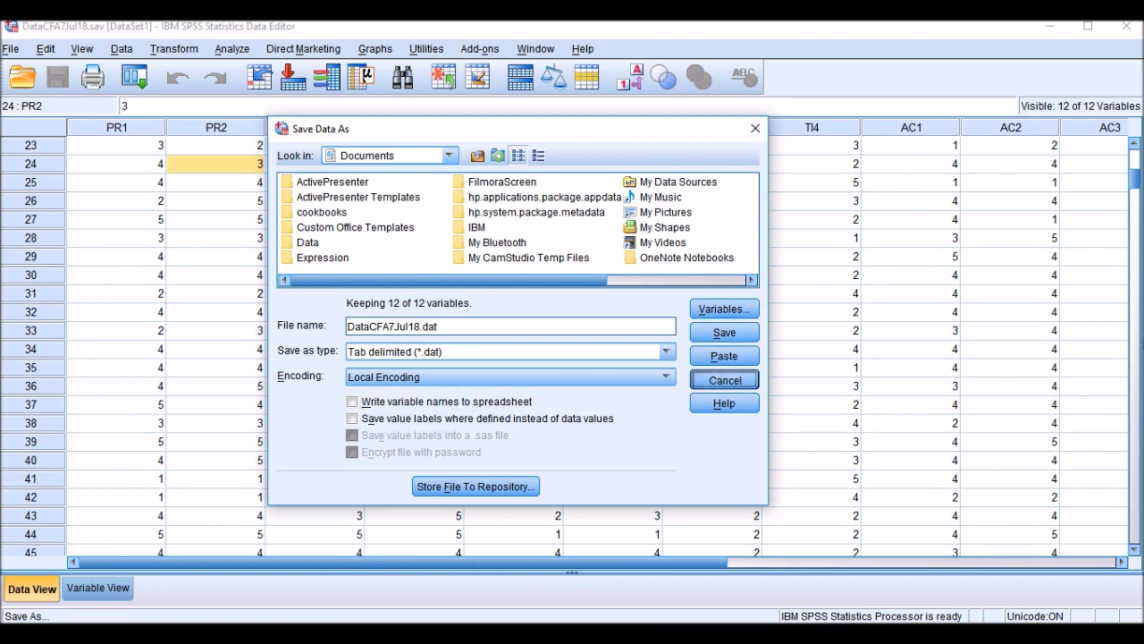
{"action": "left_click", "coordinate": [724, 380]}
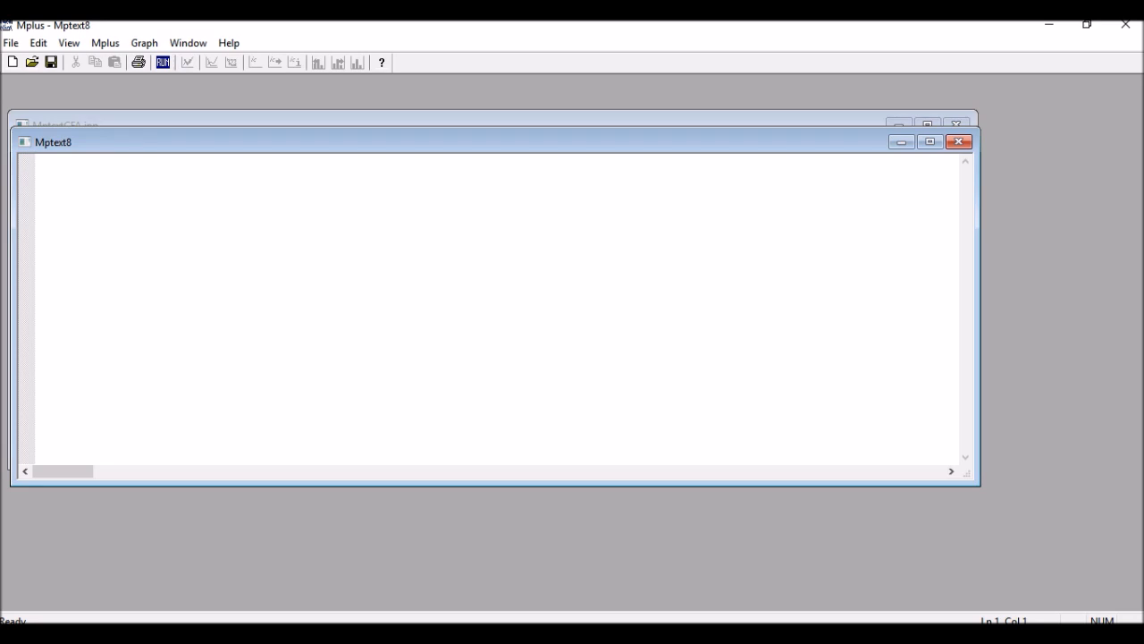
Place the cursor in the blank Mplus input window to begin writing syntax
{"action": "left_click", "coordinate": [62, 179]}
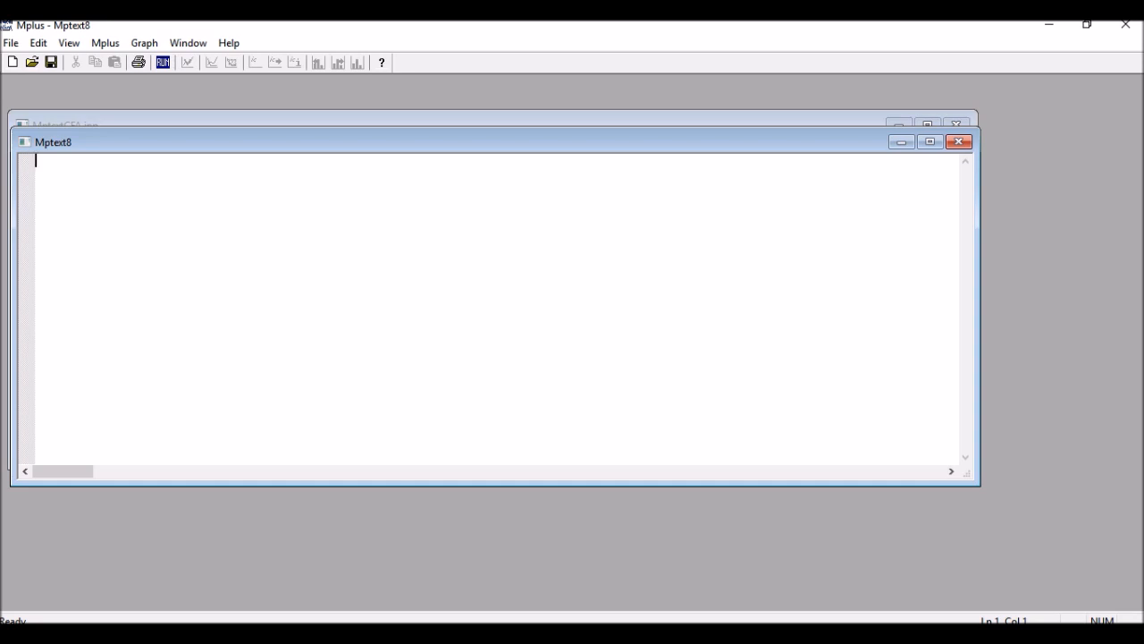
{"action": "left_click", "coordinate": [14, 42]}
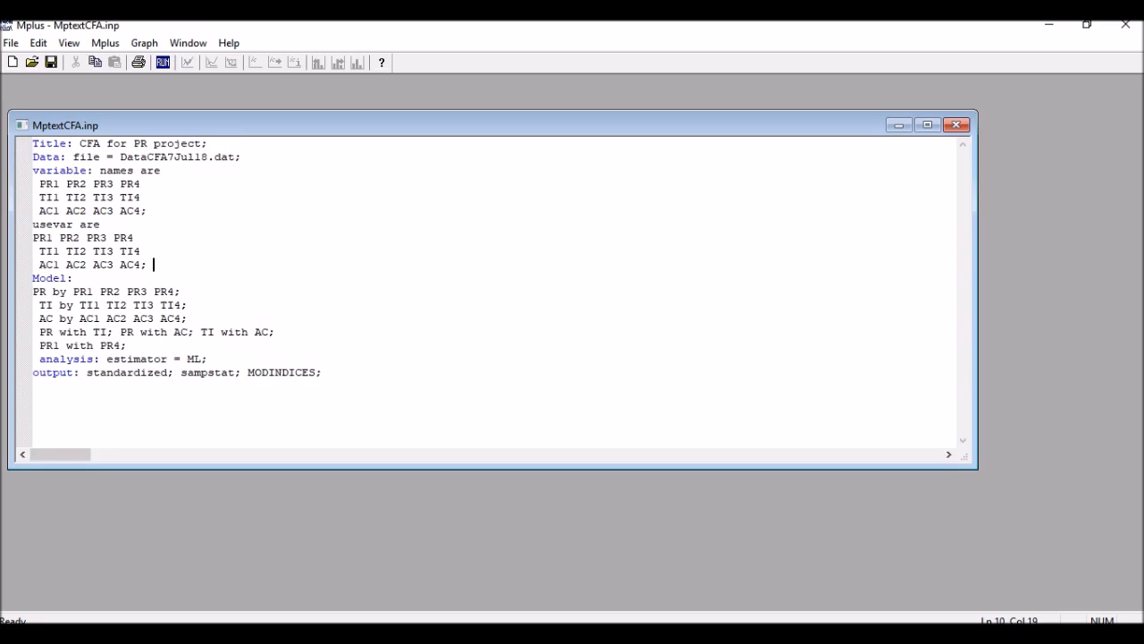
Review the MptextCFA.inp data file line and select lines of the syntax below it
{"action": "left_click", "coordinate": [79, 143]}
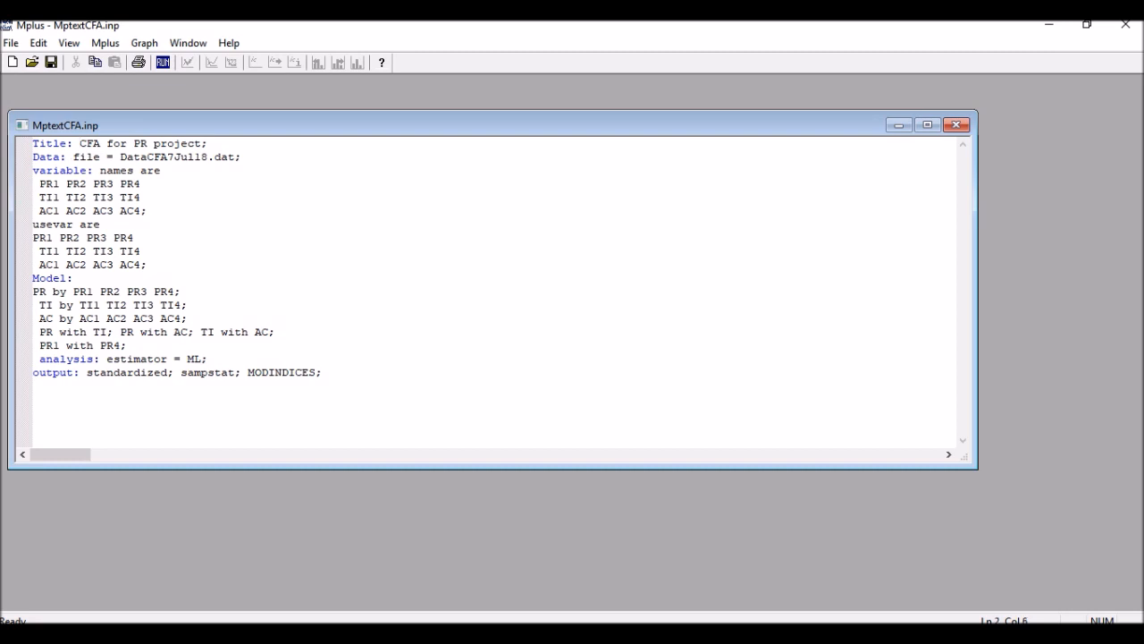
{"action": "left_click_drag", "start_coordinate": [125, 156], "coordinate": [198, 157]}
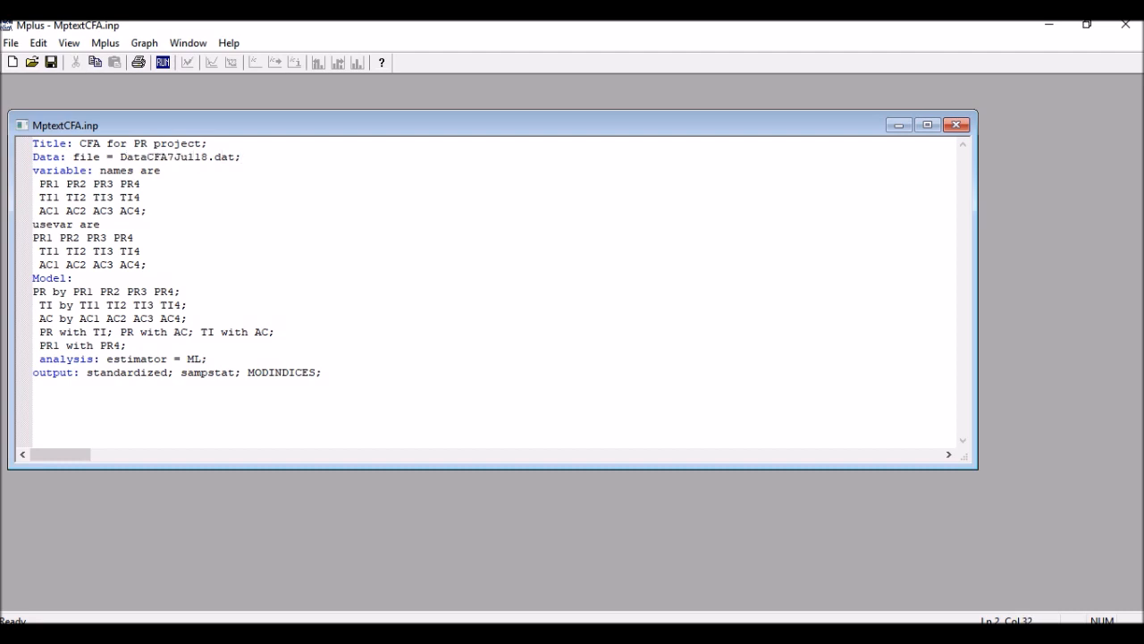
{"action": "left_click", "coordinate": [241, 156]}
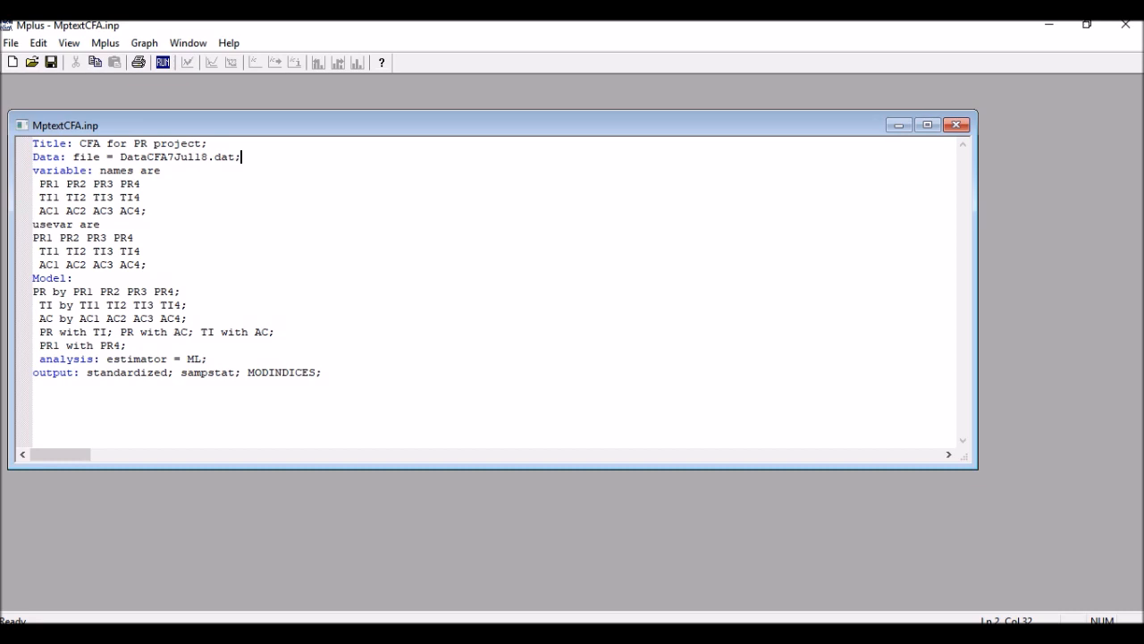
{"action": "left_click_drag", "start_coordinate": [34, 183], "coordinate": [148, 211]}
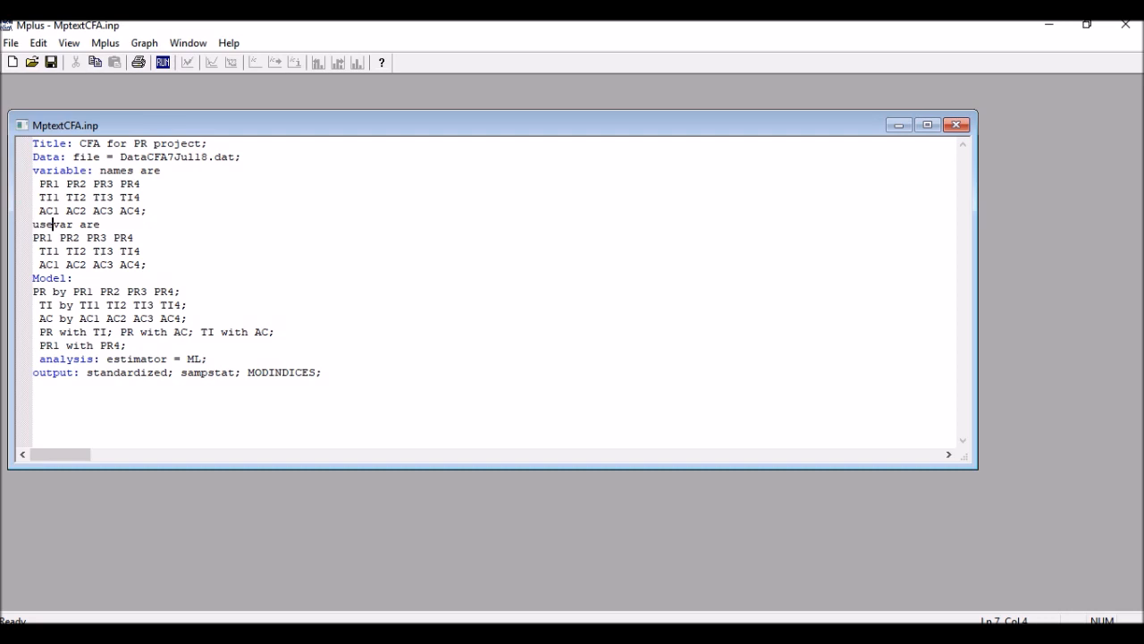
Select the 'PR1 with PR4;' line in the Model section
{"action": "double_click", "coordinate": [174, 292]}
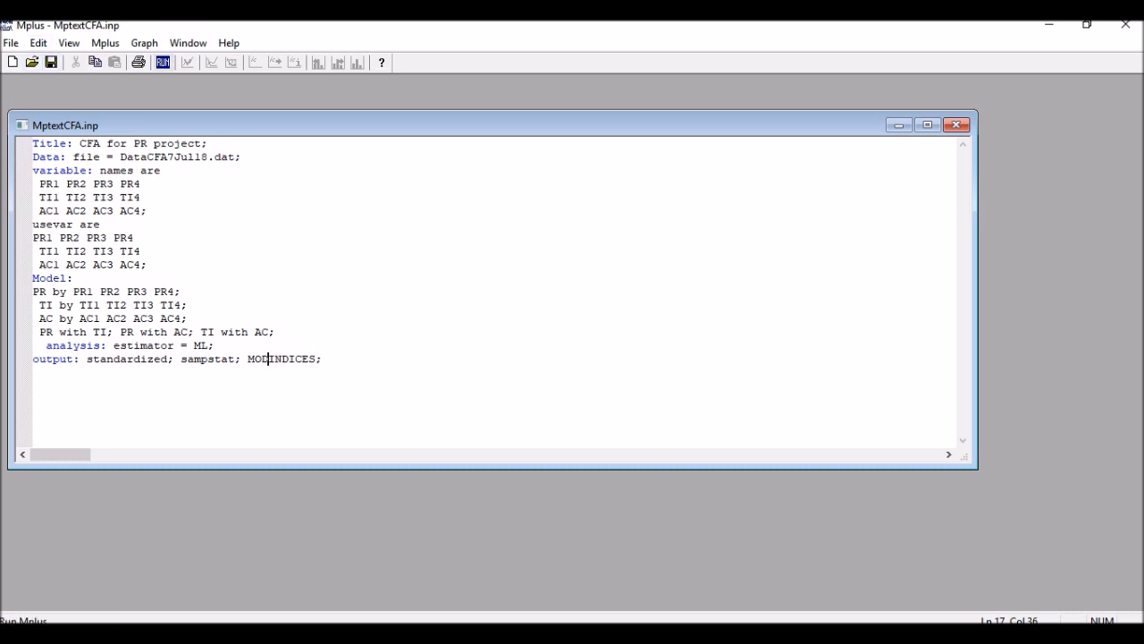
Run the revised CFA input and bring up the mptextcfa.out output window
{"action": "left_click", "coordinate": [159, 66]}
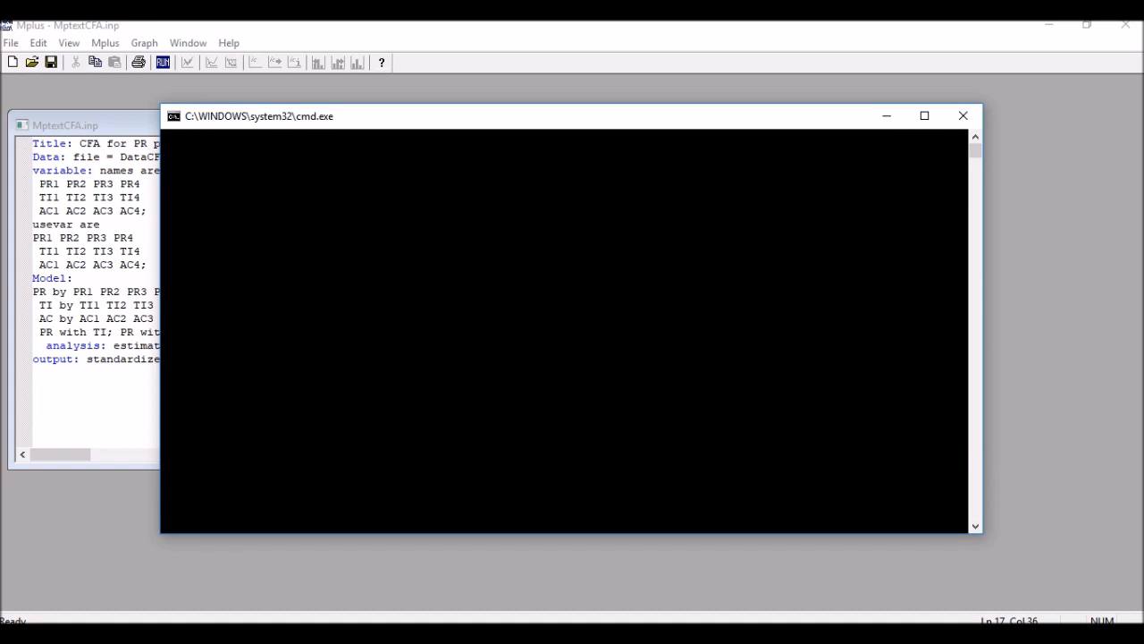
{"action": "left_click", "coordinate": [962, 116]}
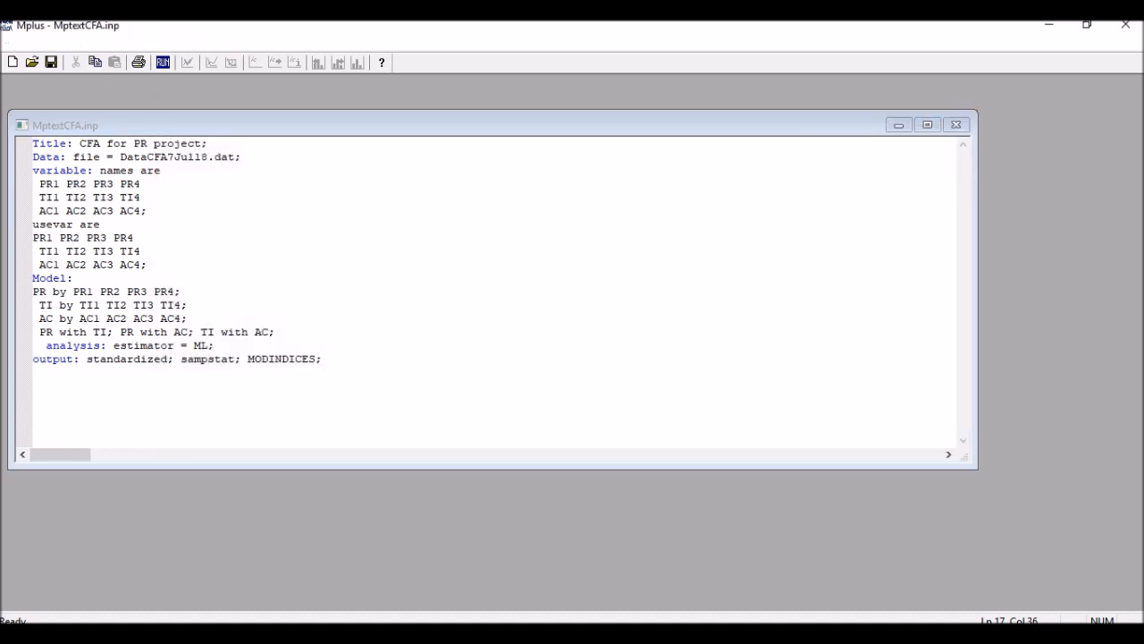
{"action": "left_click", "coordinate": [156, 60]}
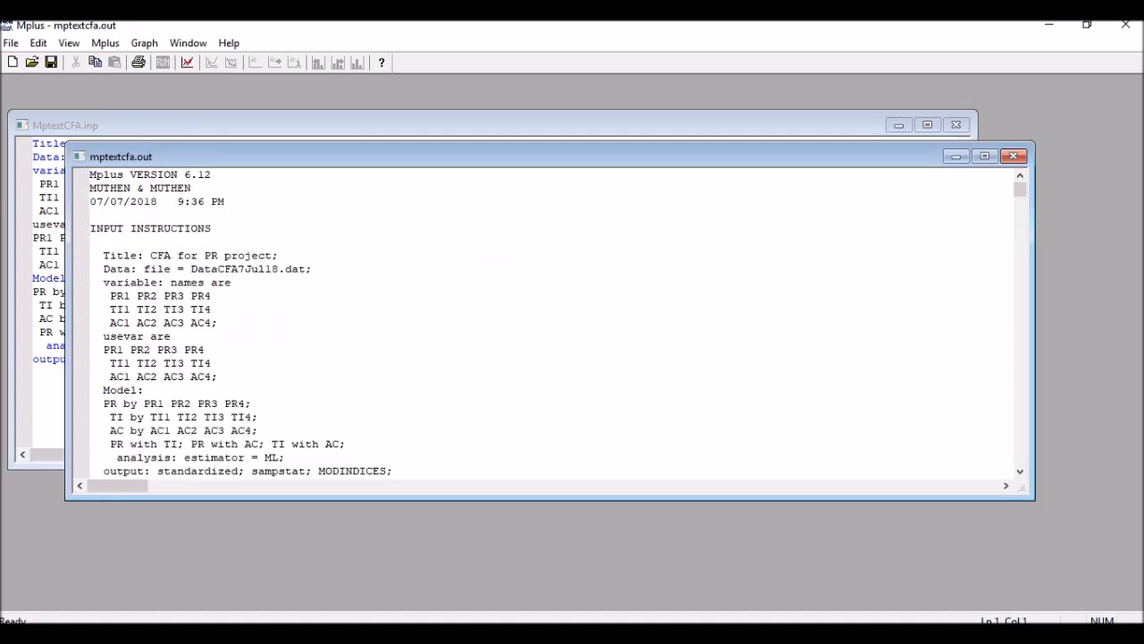
{"action": "left_click", "coordinate": [980, 155]}
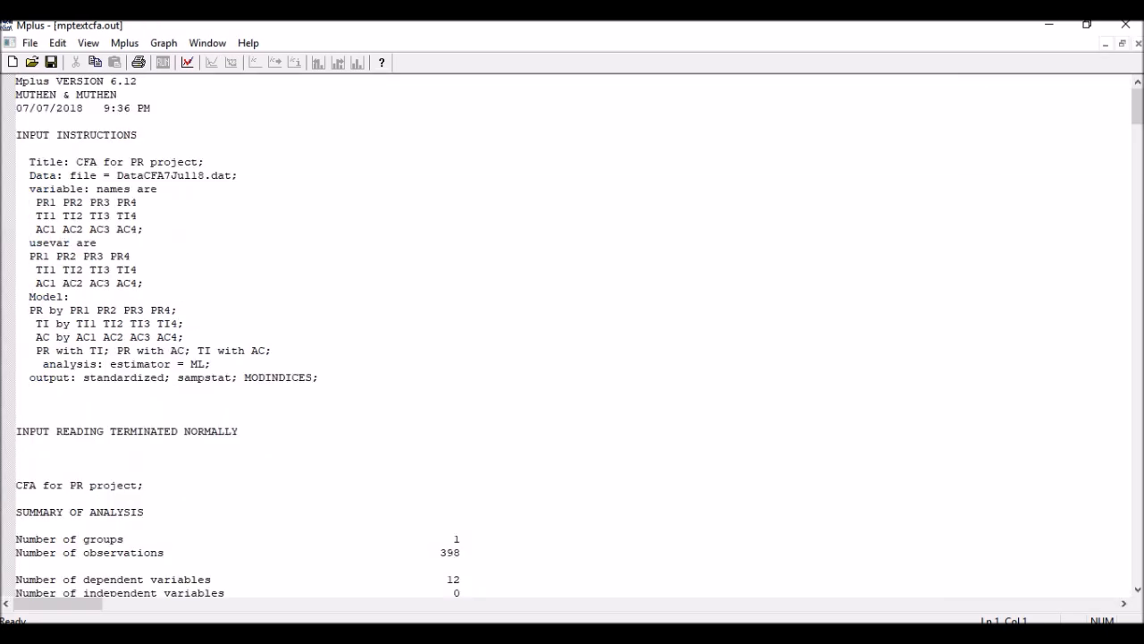
Scroll past fit indices and model results to modification indices showing PR4 WITH PR1 (20.732)
{"action": "scroll", "scroll_direction": "down", "scroll_amount": 3}
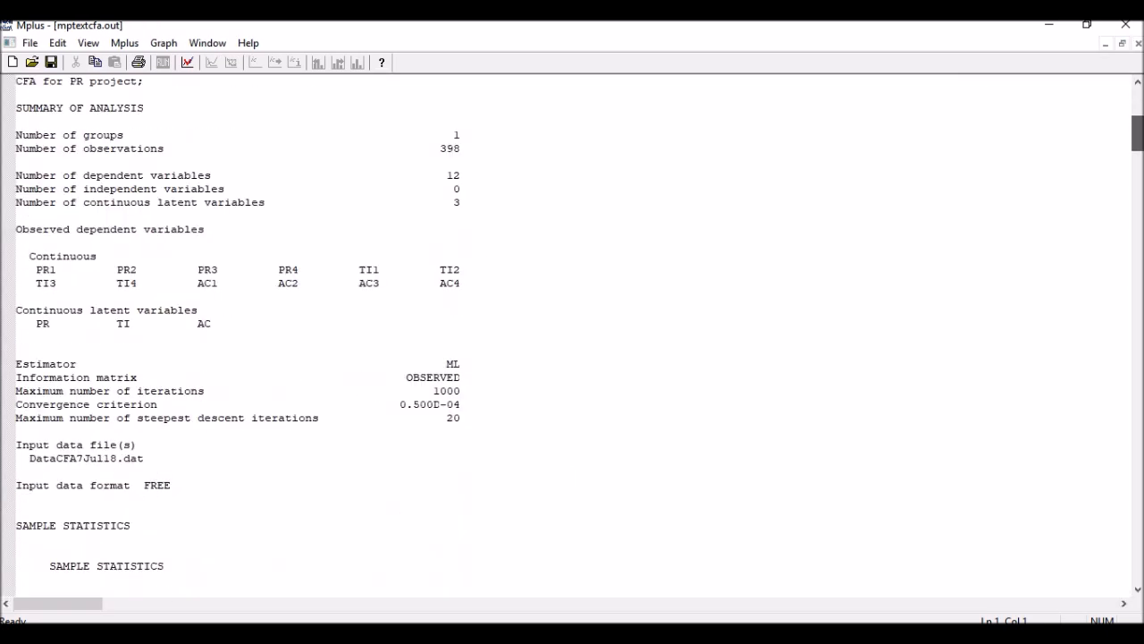
{"action": "scroll", "scroll_direction": "down", "scroll_amount": 3}
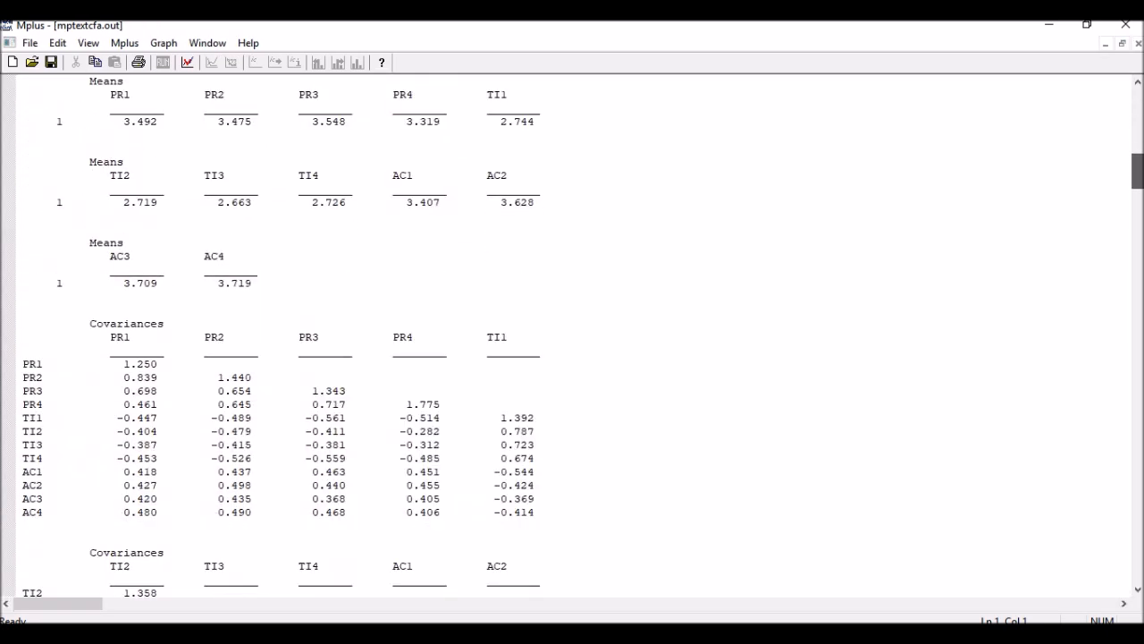
{"action": "scroll", "scroll_direction": "down", "scroll_amount": 3}
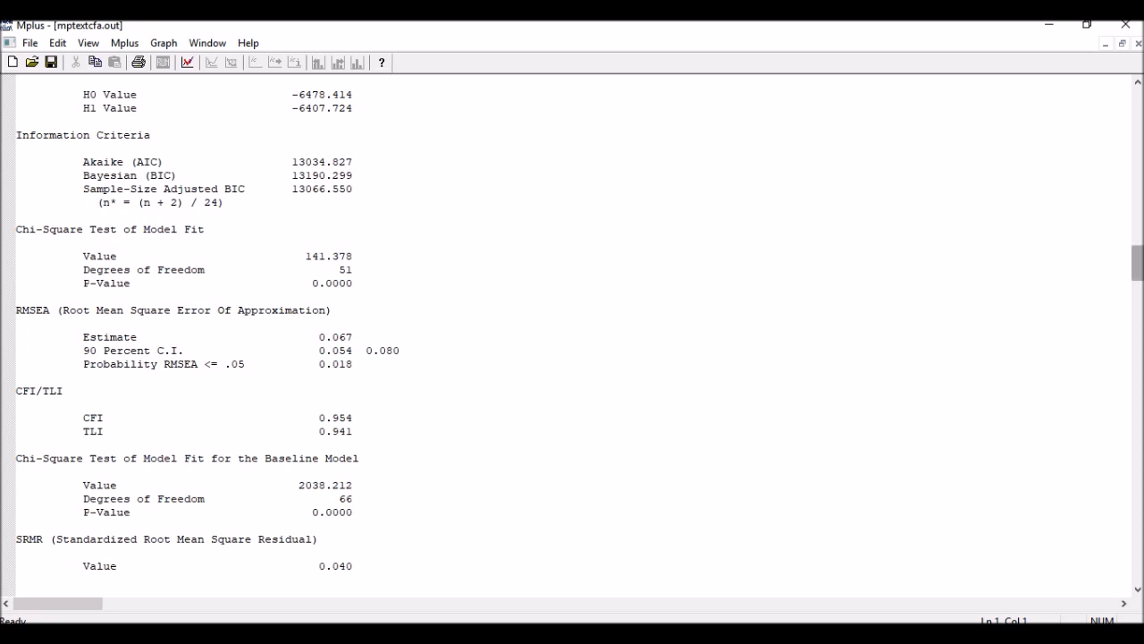
{"action": "scroll", "scroll_direction": "down", "scroll_amount": 3}
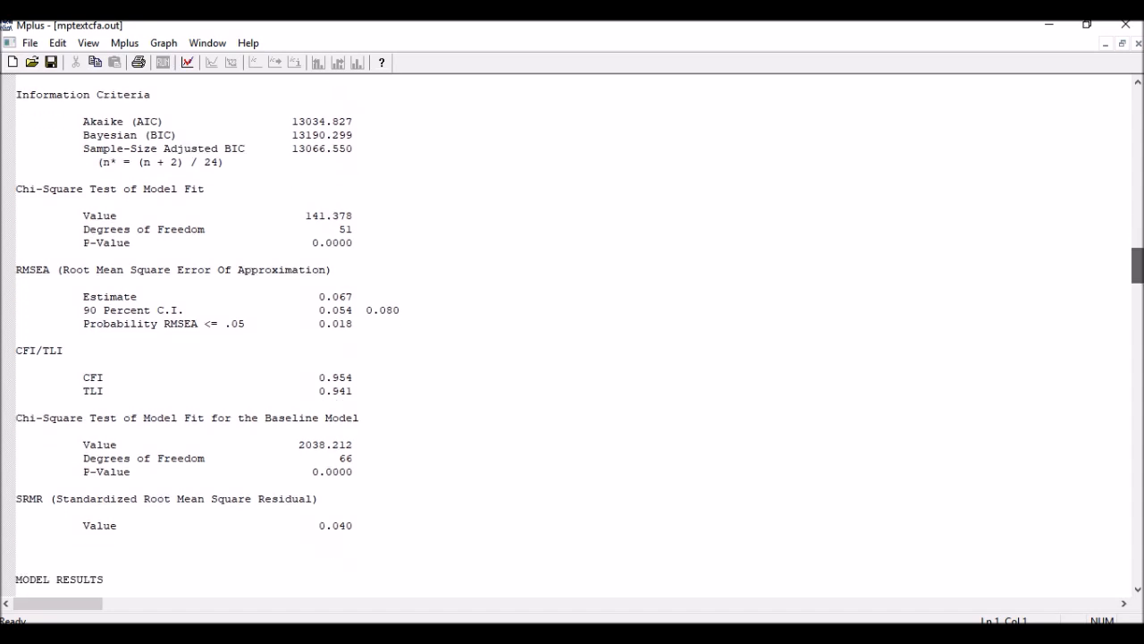
{"action": "scroll", "scroll_direction": "down", "scroll_amount": 3}
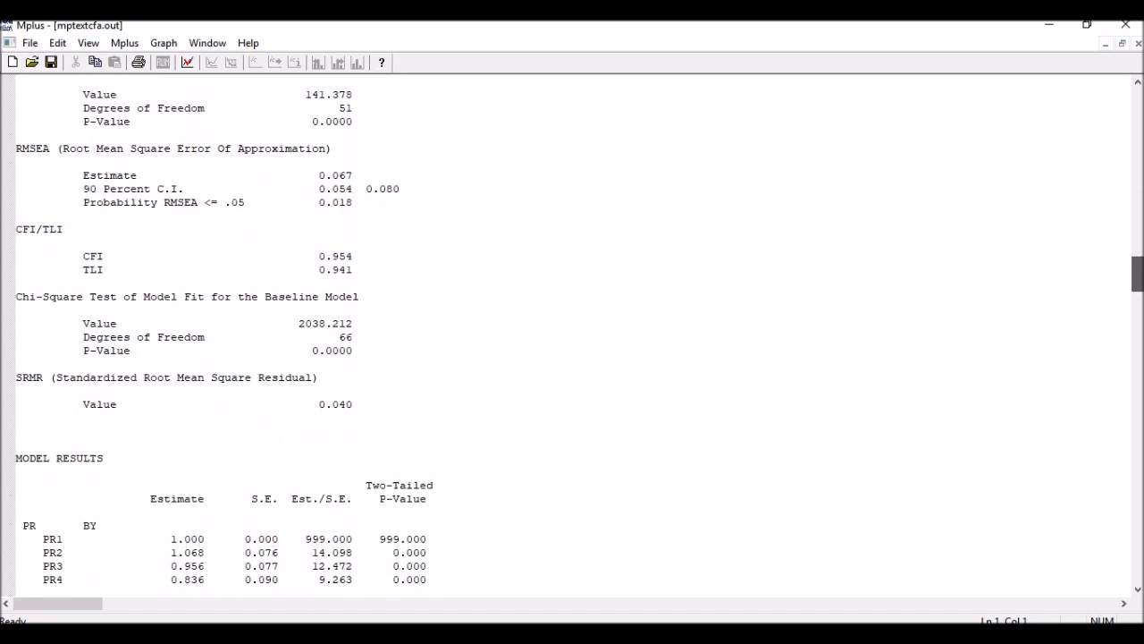
{"action": "scroll", "scroll_direction": "down", "scroll_amount": 3}
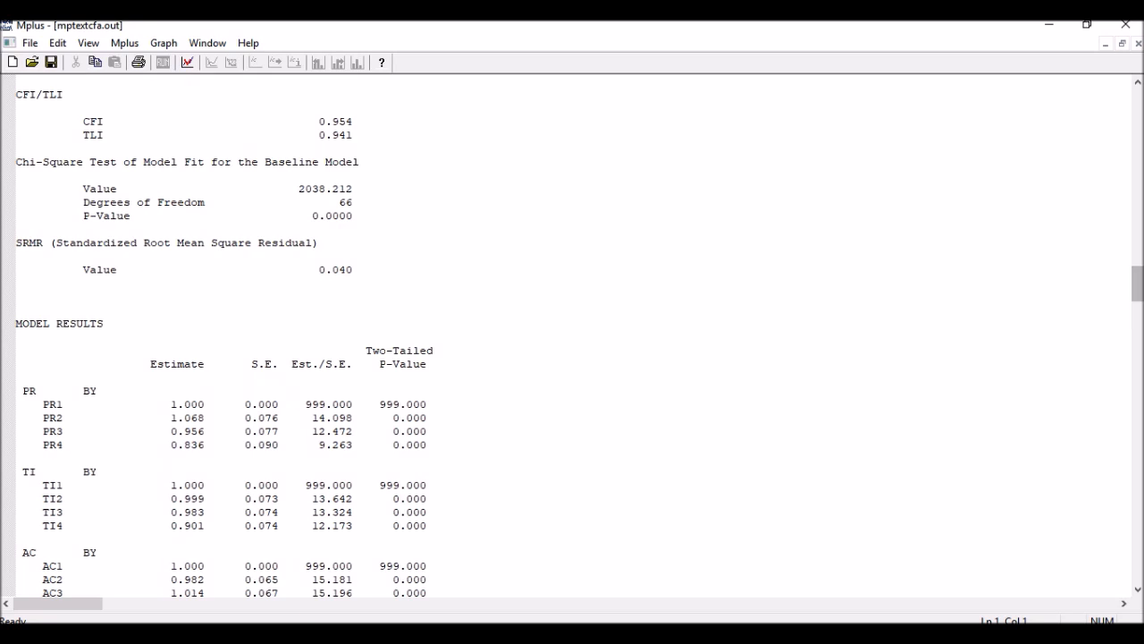
{"action": "left_click", "coordinate": [9, 259]}
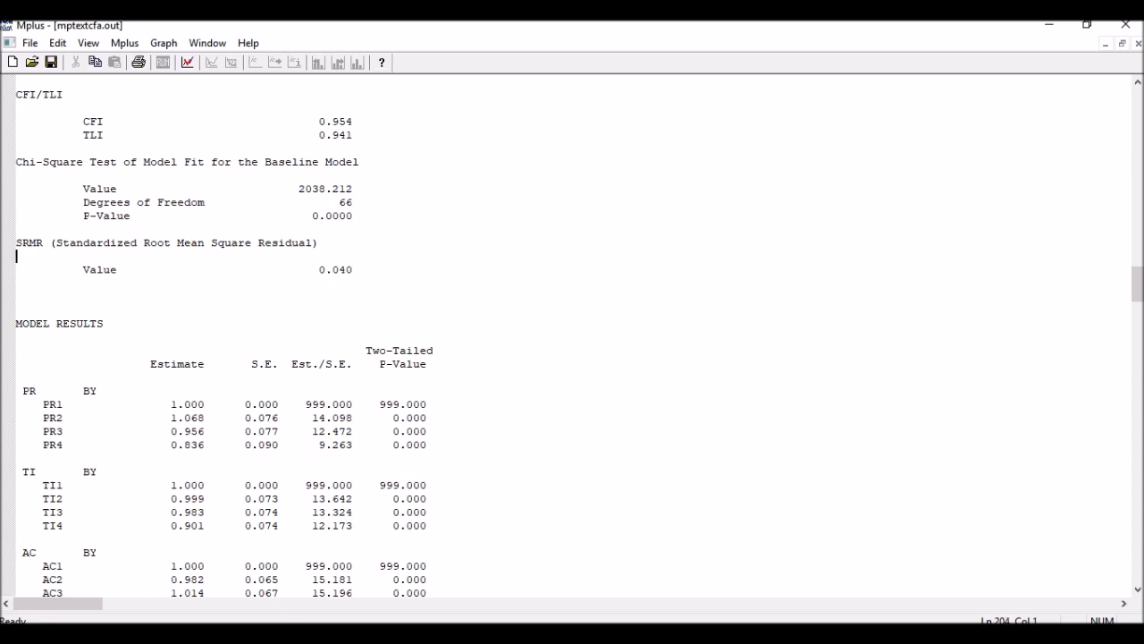
{"action": "key", "text": "Down"}
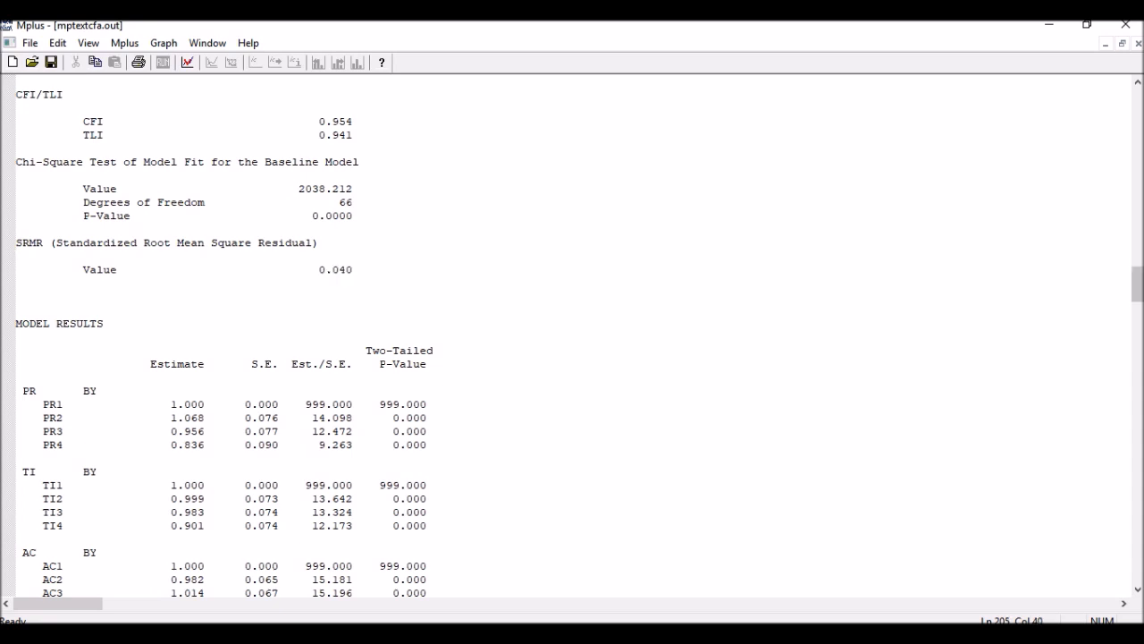
{"action": "scroll", "scroll_direction": "down", "scroll_amount": 3}
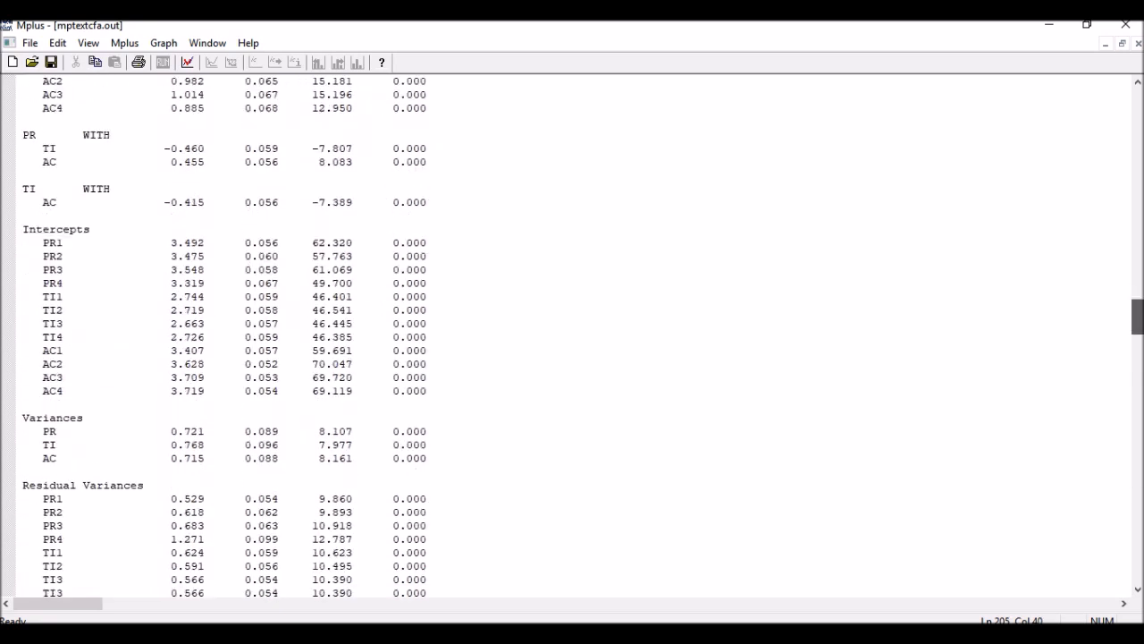
{"action": "scroll", "scroll_direction": "down", "scroll_amount": 3}
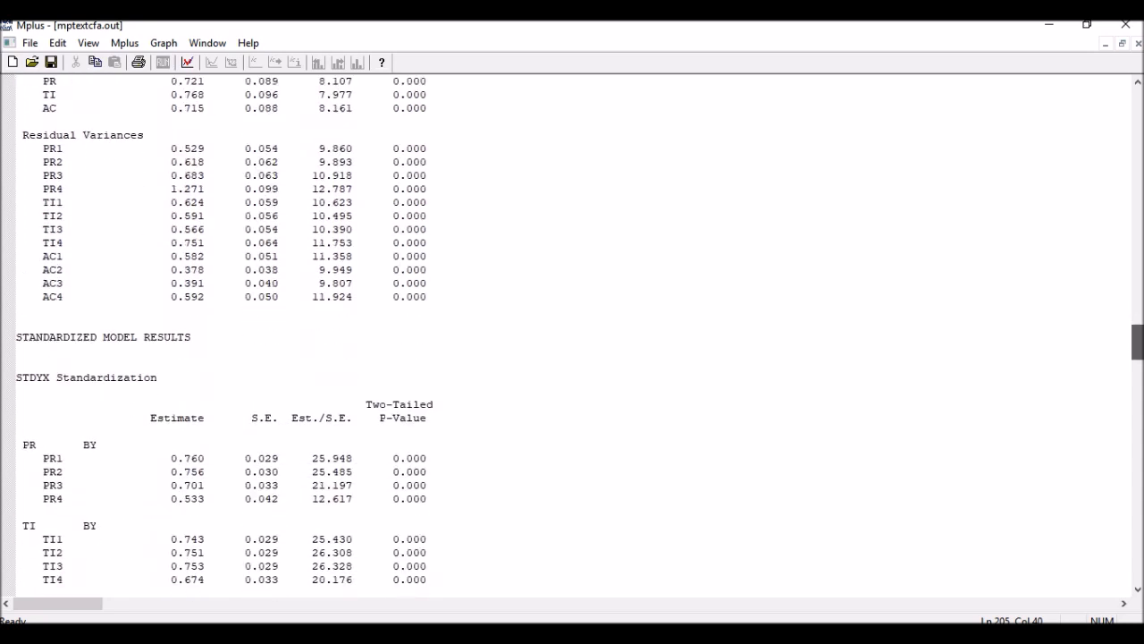
{"action": "scroll", "scroll_direction": "down", "scroll_amount": 3}
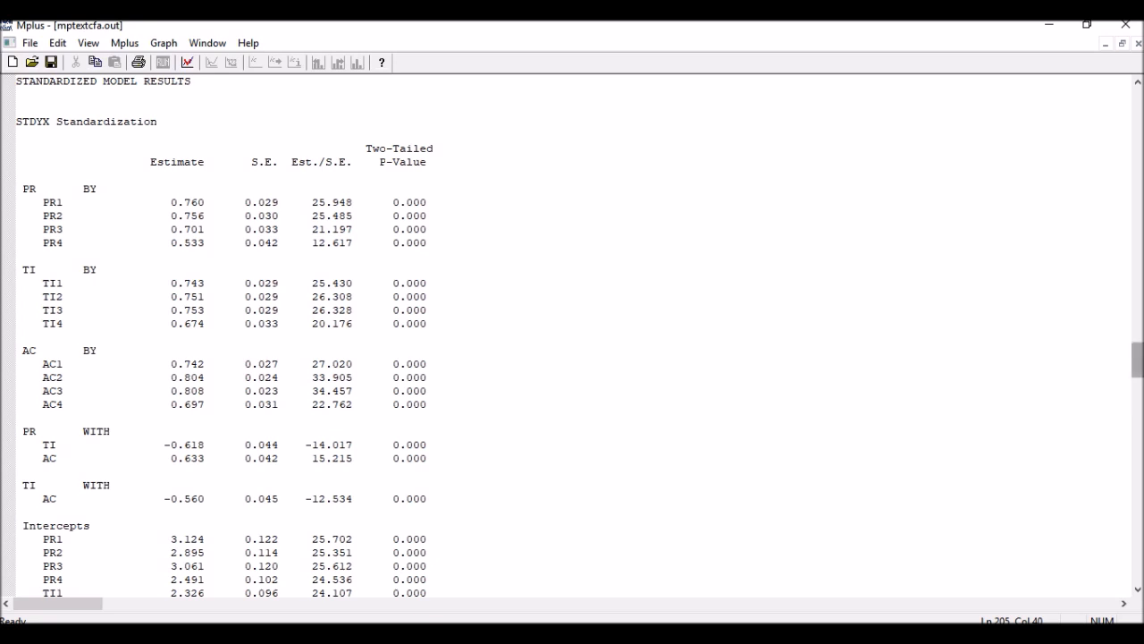
{"action": "scroll", "scroll_direction": "down", "scroll_amount": 3}
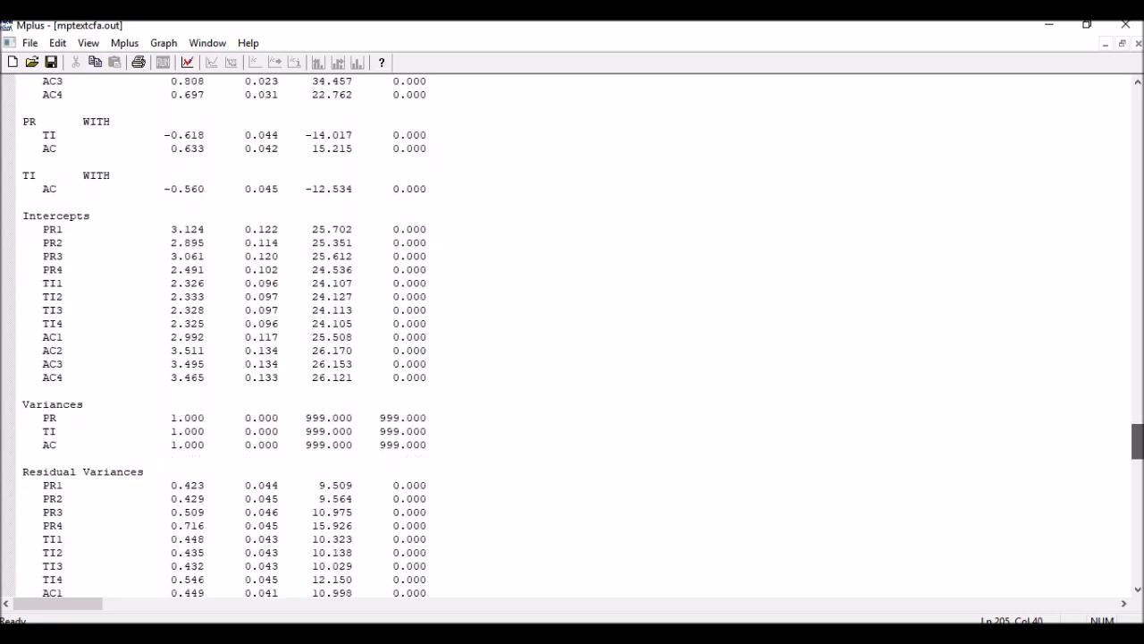
{"action": "scroll", "scroll_direction": "down", "scroll_amount": 3}
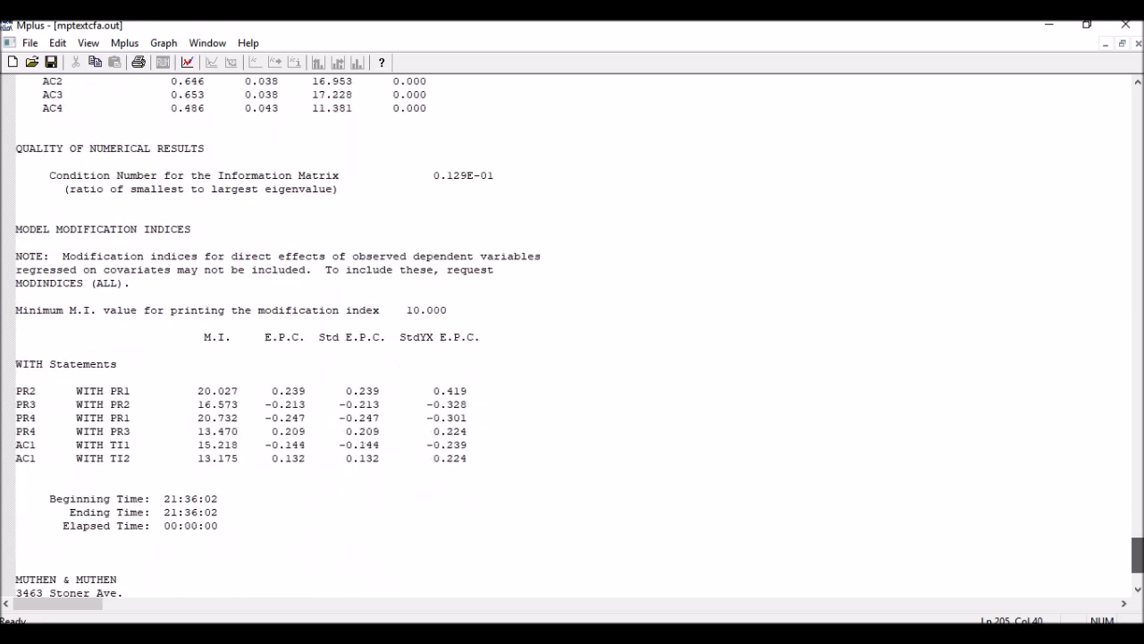
{"action": "scroll", "scroll_direction": "down", "scroll_amount": 3}
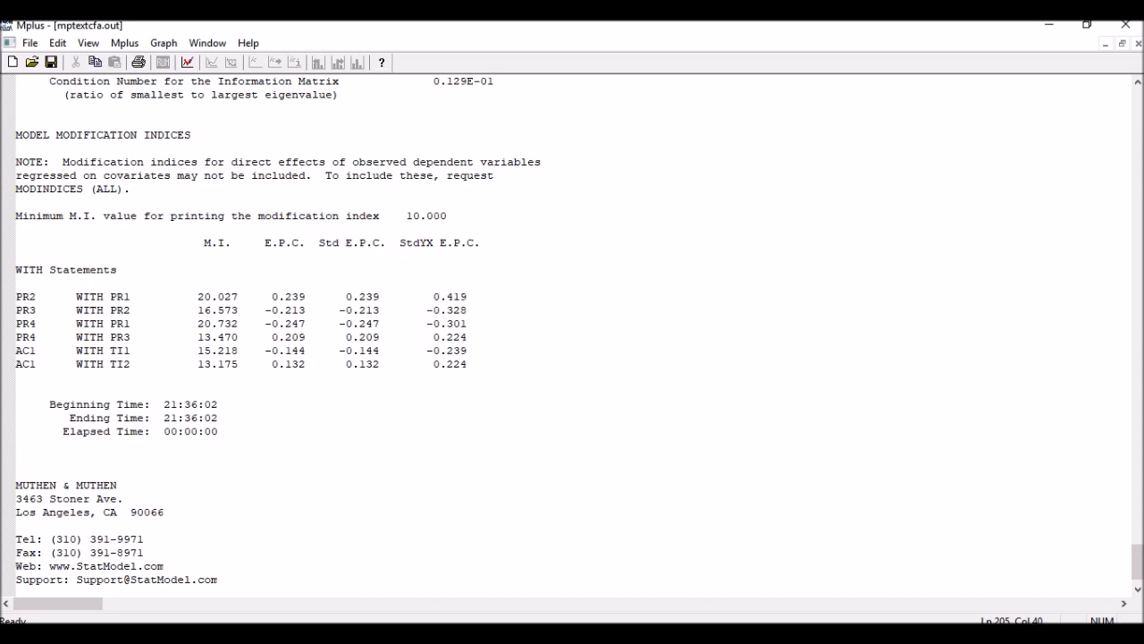
Add a new 'PR1 with PR4;' line below the factor correlations in the Model section
{"action": "double_click", "coordinate": [216, 324]}
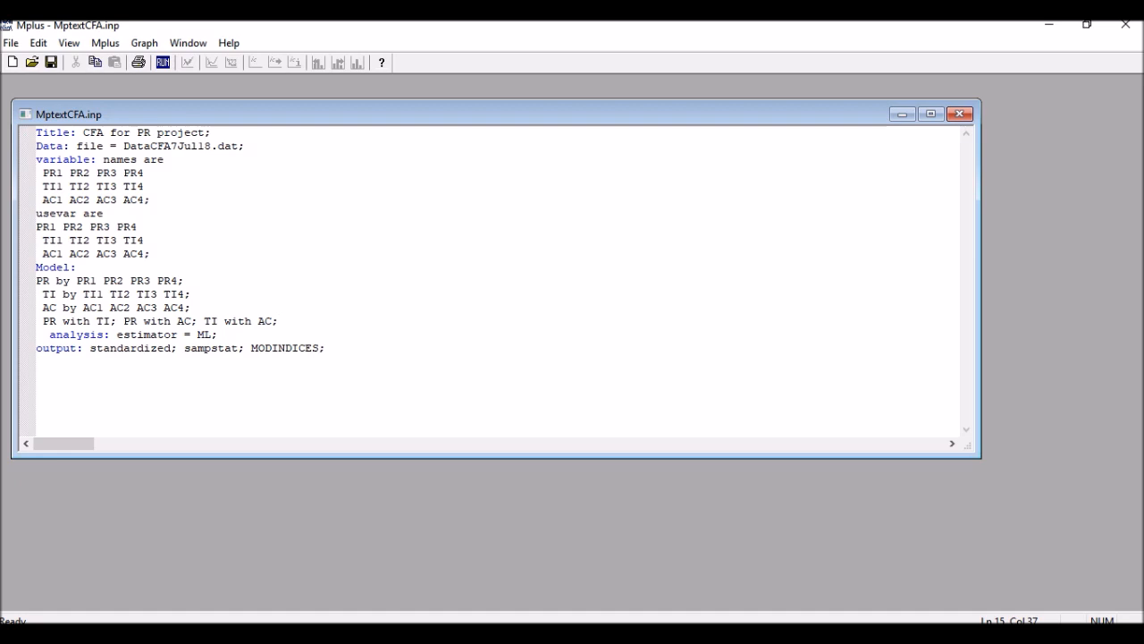
{"action": "key", "text": "Enter"}
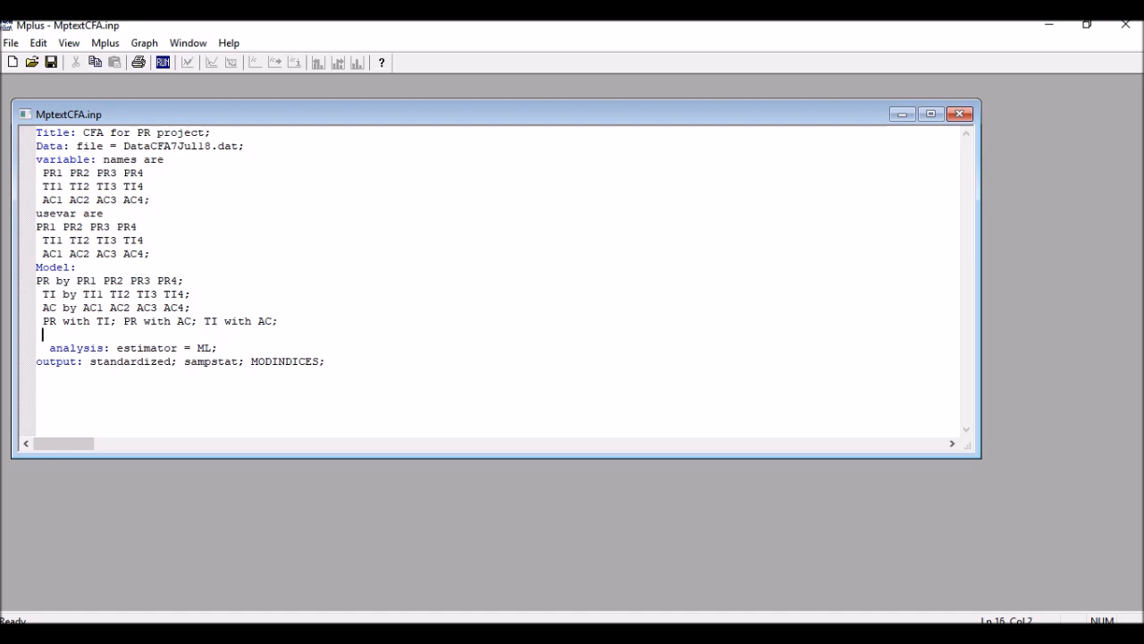
{"action": "type", "text": "P"}
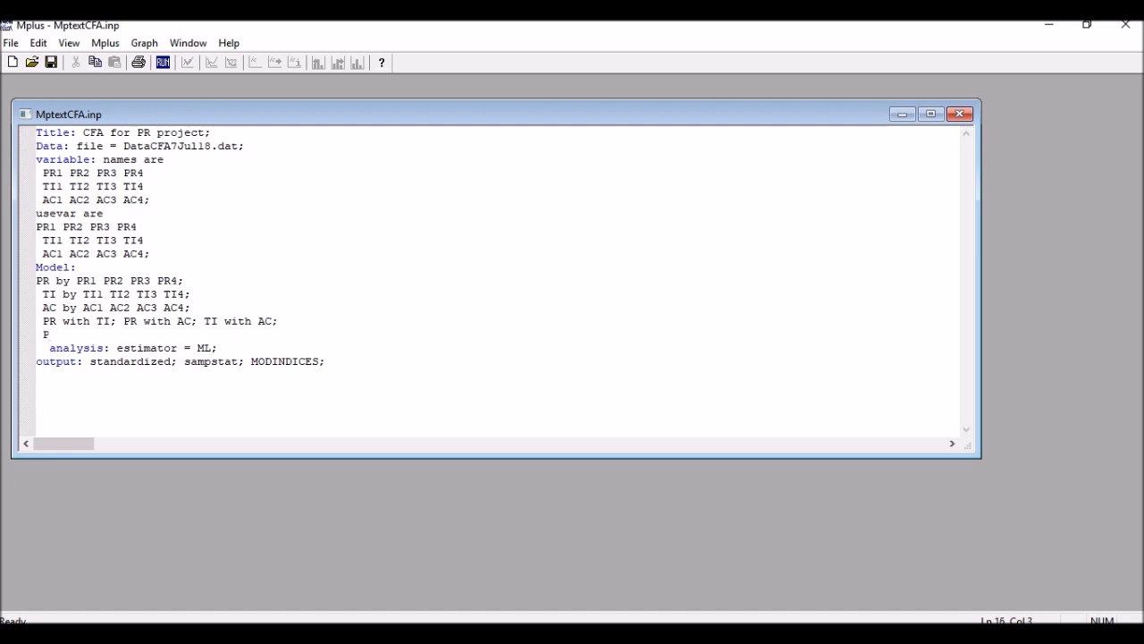
{"action": "type", "text": "R1 with P"}
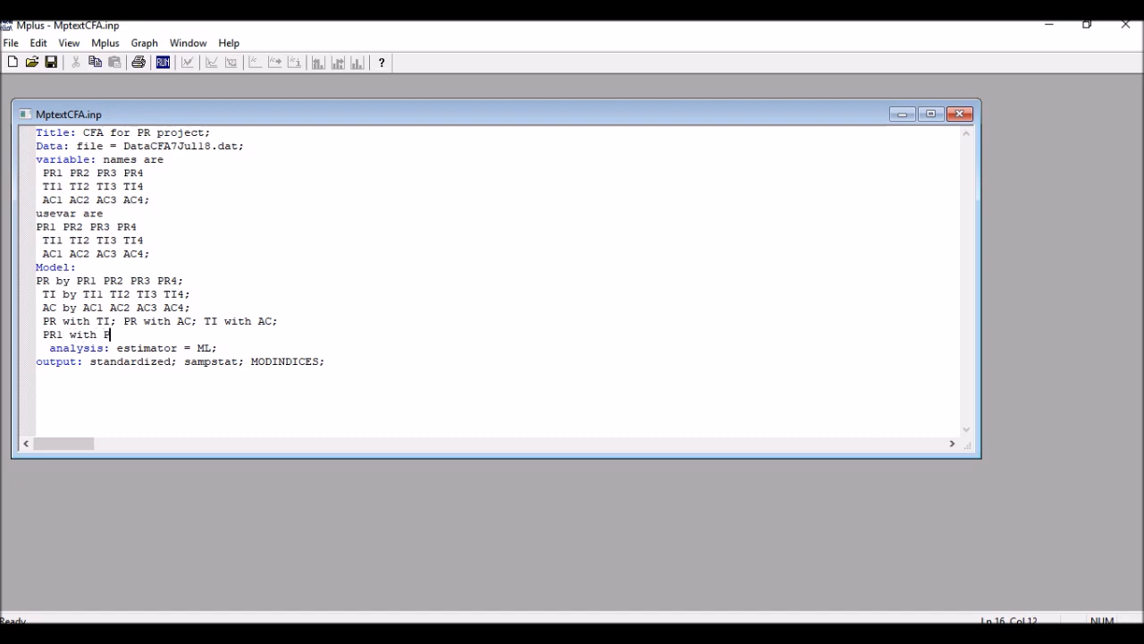
{"action": "type", "text": "R4"}
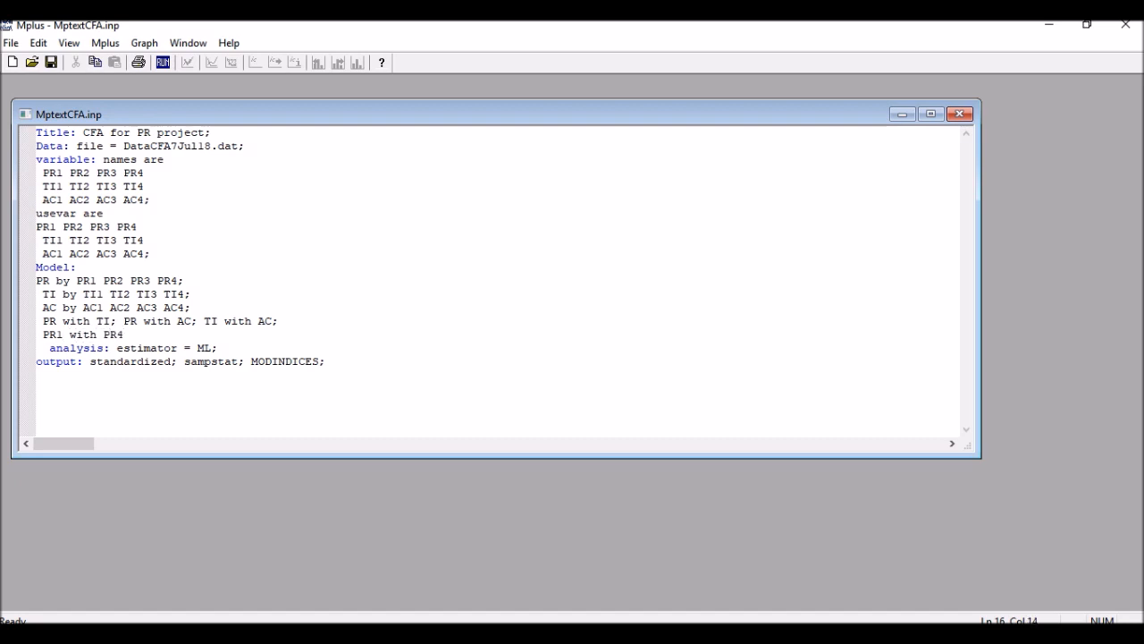
{"action": "type", "text": ";"}
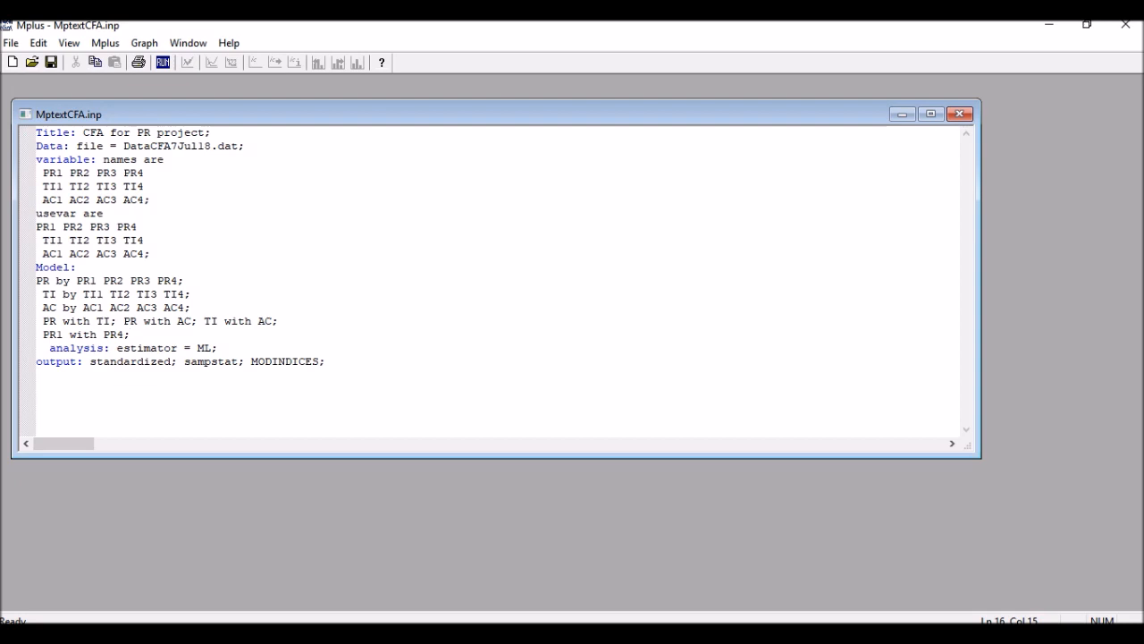
{"action": "mouse_move", "coordinate": [75, 67]}
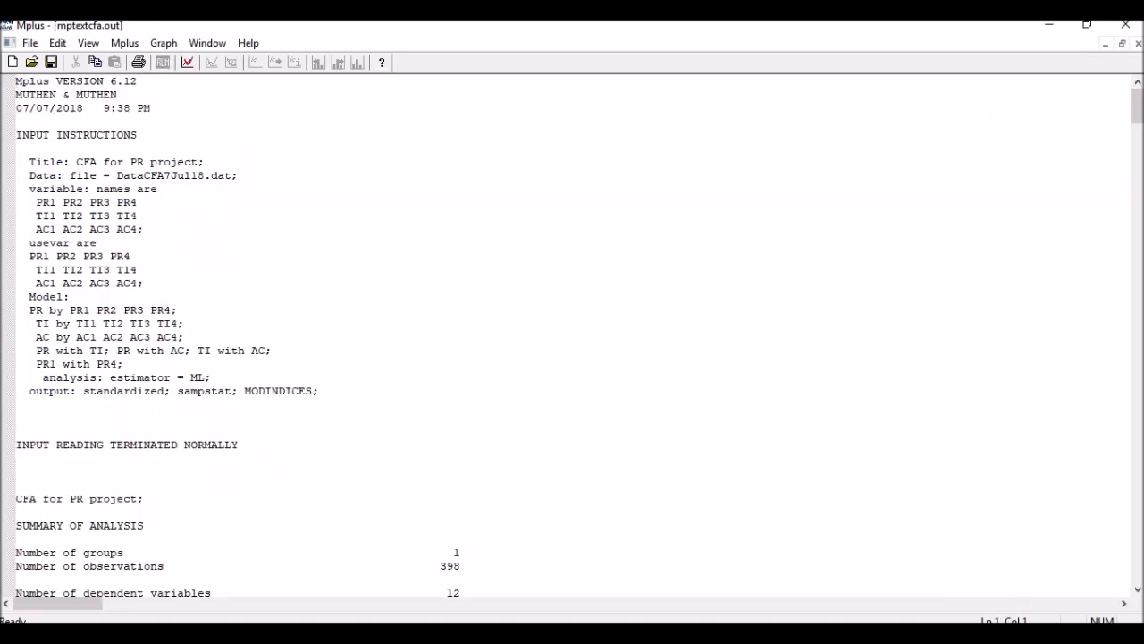
Highlight the re-run's RMSEA estimate 0.059 and SRMR value 0.038 in the model fit information
{"action": "scroll", "scroll_direction": "down", "scroll_amount": 3}
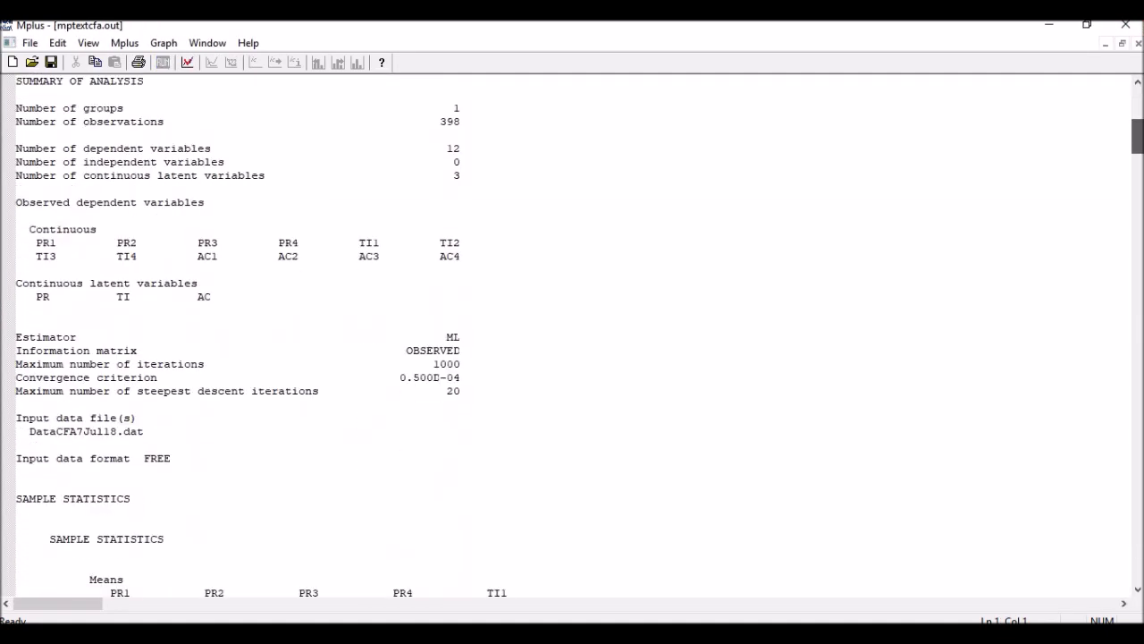
{"action": "scroll", "scroll_direction": "down", "scroll_amount": 3}
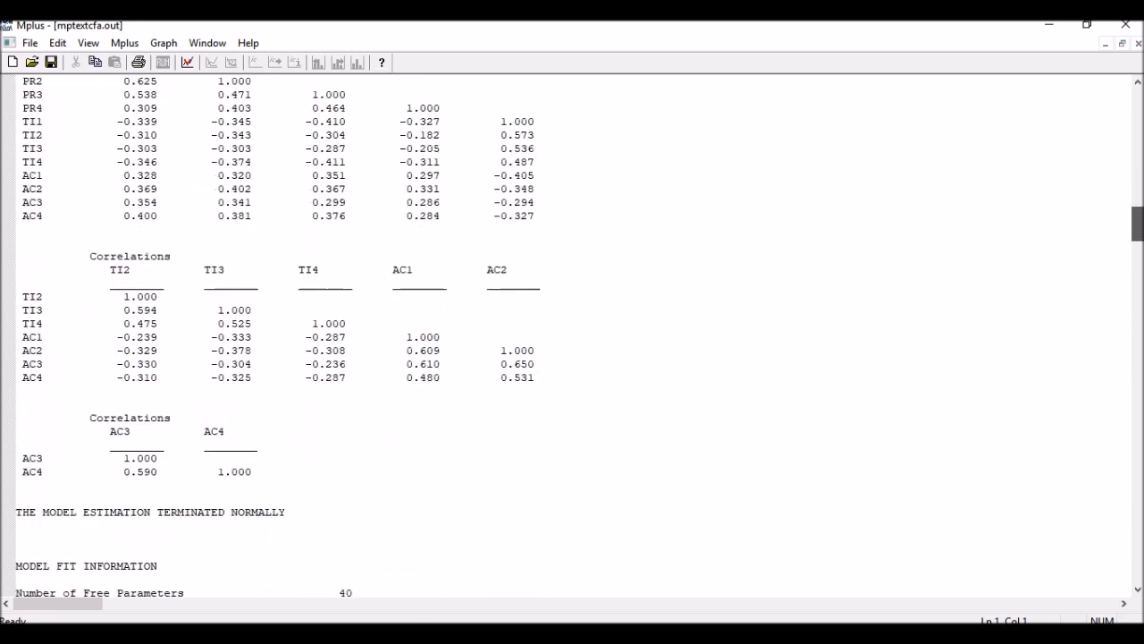
{"action": "scroll", "scroll_direction": "down", "scroll_amount": 3}
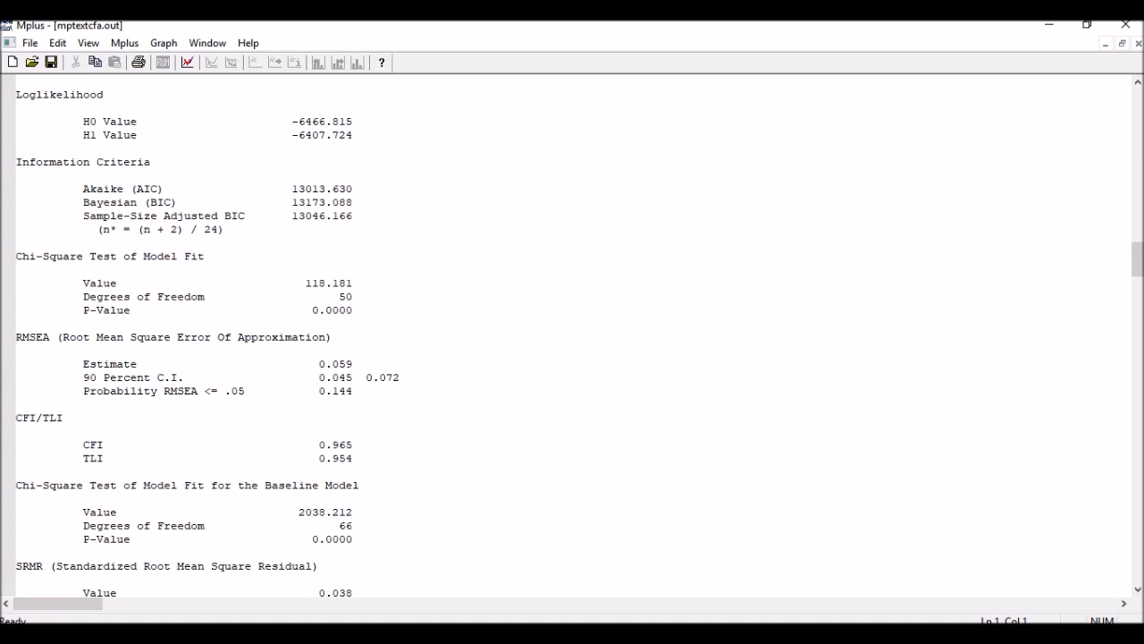
{"action": "double_click", "coordinate": [334, 364]}
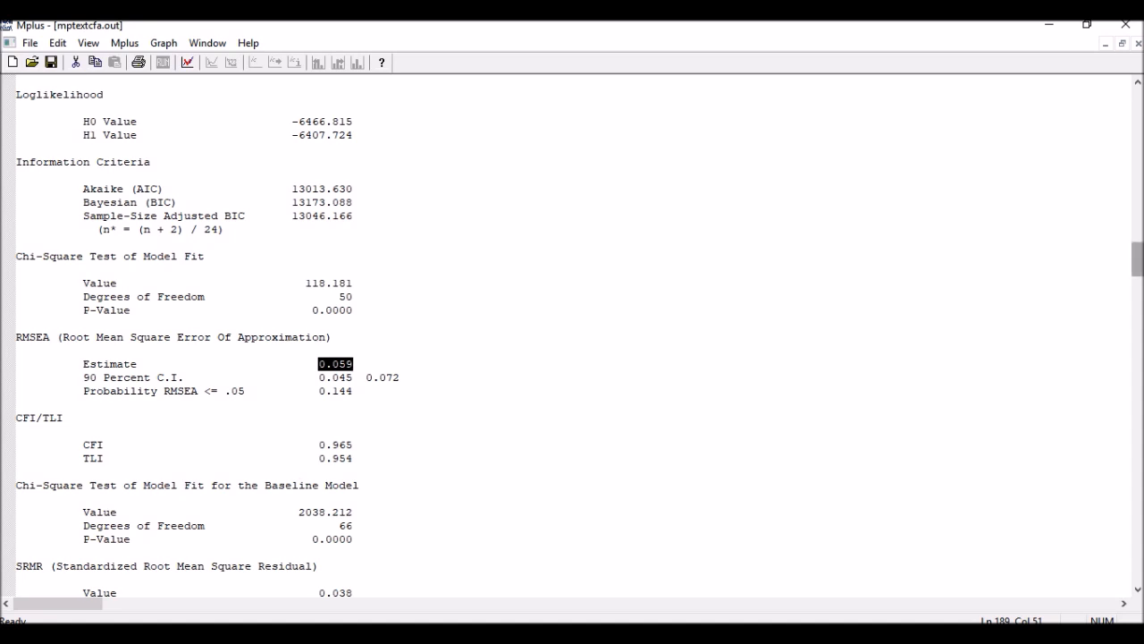
{"action": "scroll", "scroll_direction": "down", "scroll_amount": 3}
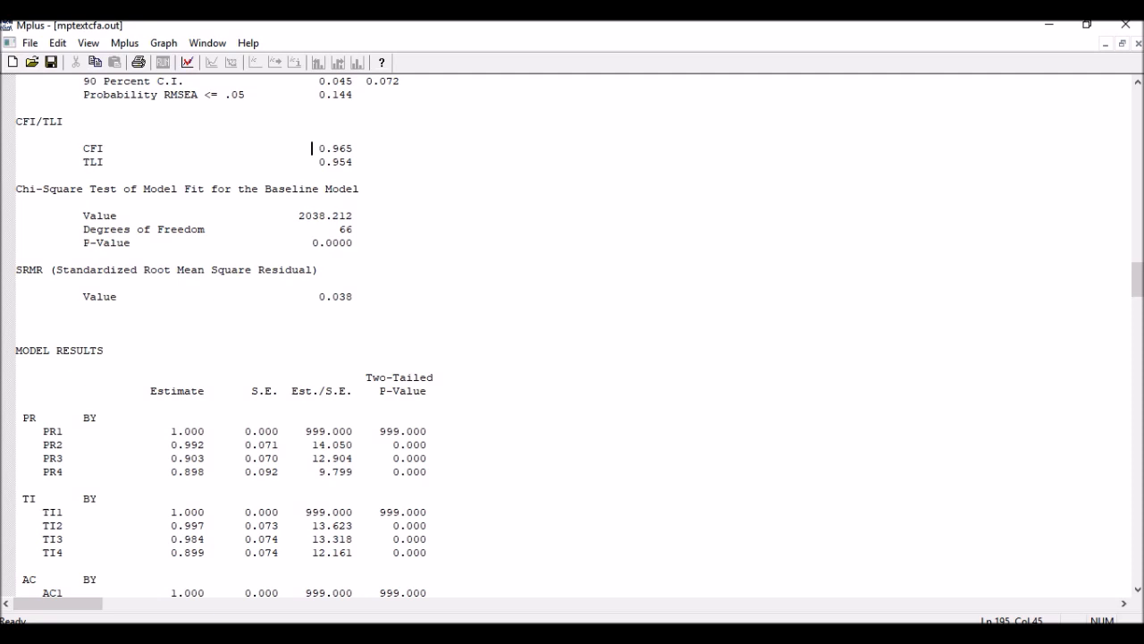
{"action": "double_click", "coordinate": [333, 296]}
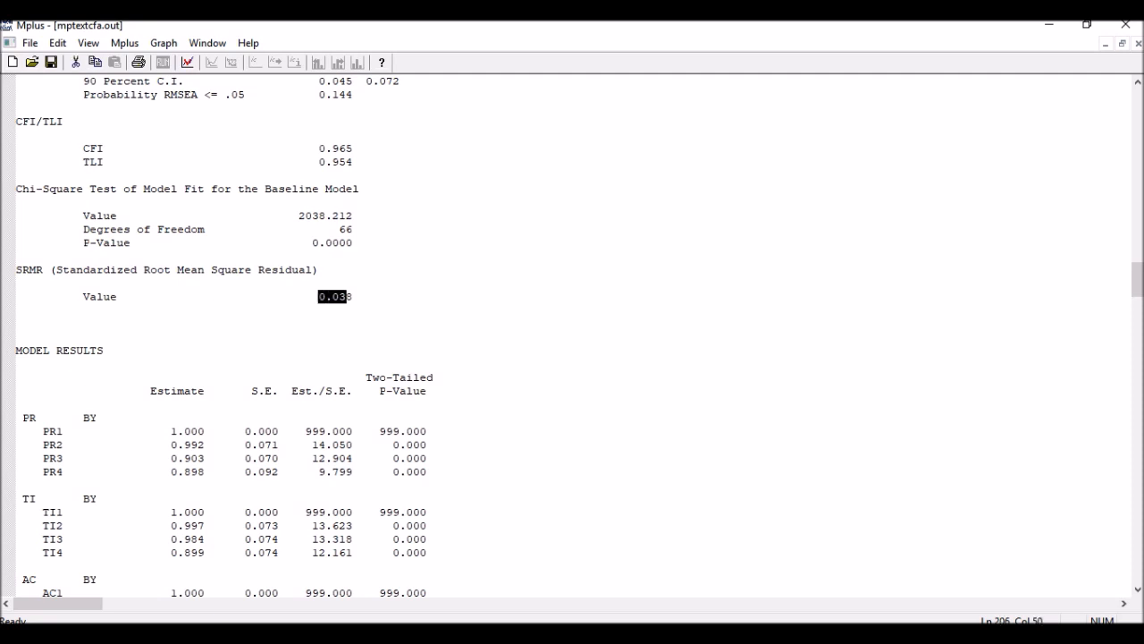
{"action": "scroll", "scroll_direction": "down", "scroll_amount": 3}
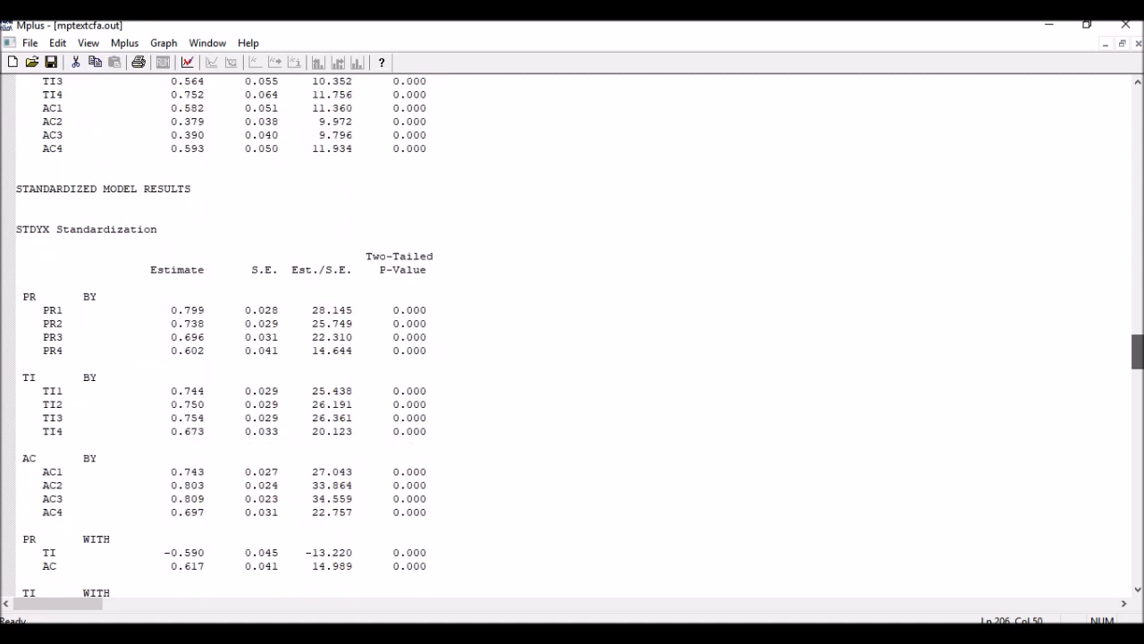
Scroll to modification indices listing only AC1 WITH TI1 (15.026) and AC1 WITH TI2 (13.023)
{"action": "scroll", "scroll_direction": "down", "scroll_amount": 3}
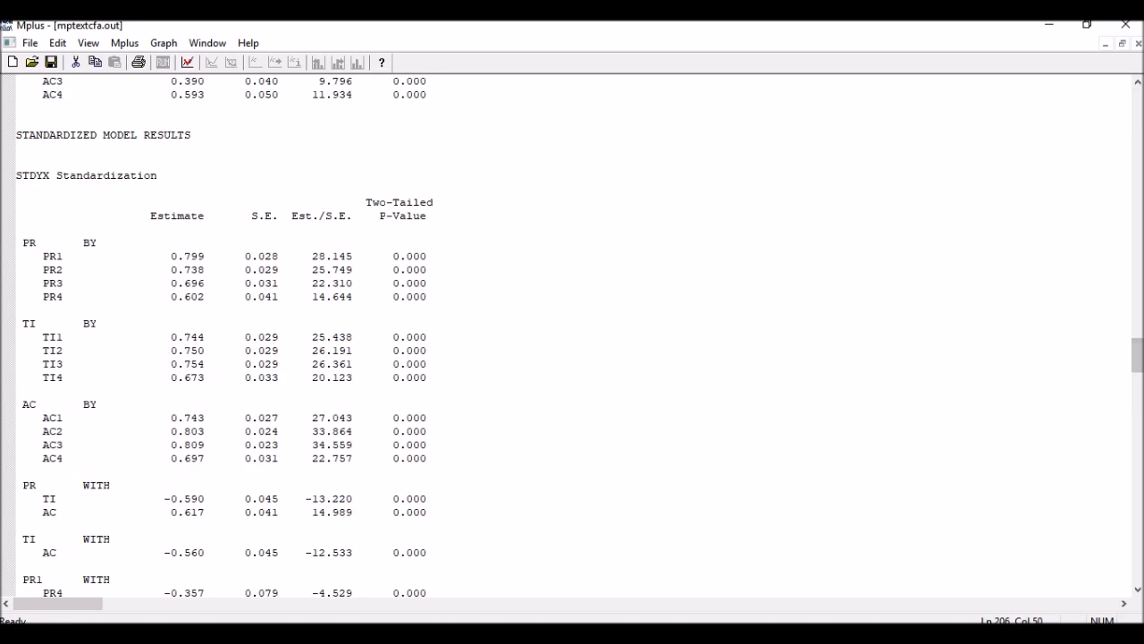
{"action": "scroll", "scroll_direction": "down", "scroll_amount": 3}
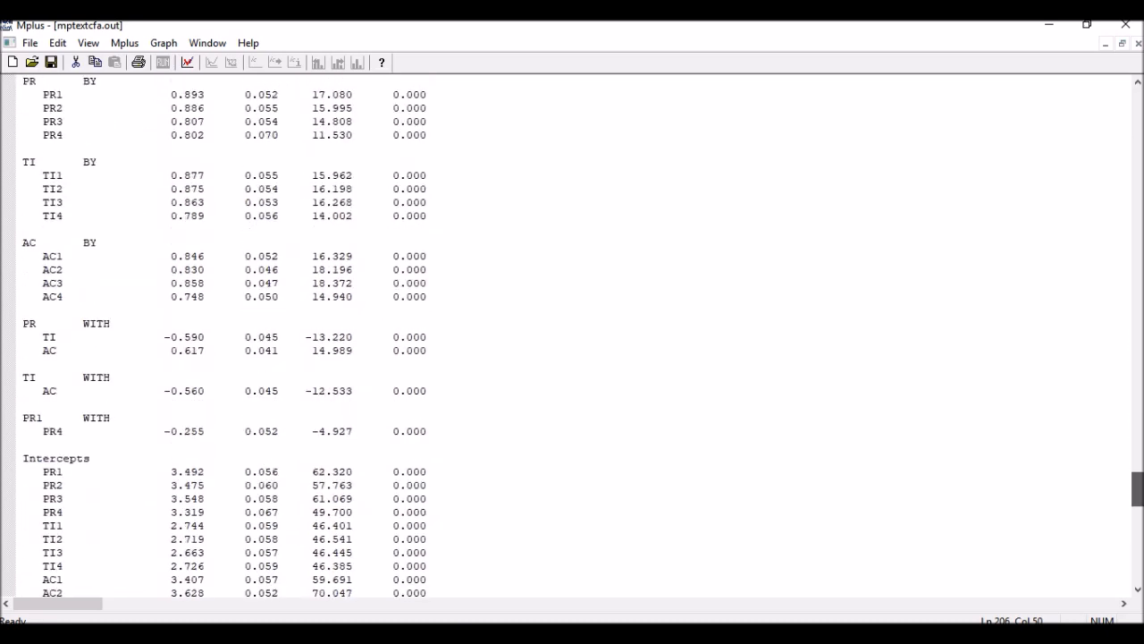
{"action": "scroll", "scroll_direction": "down", "scroll_amount": 3}
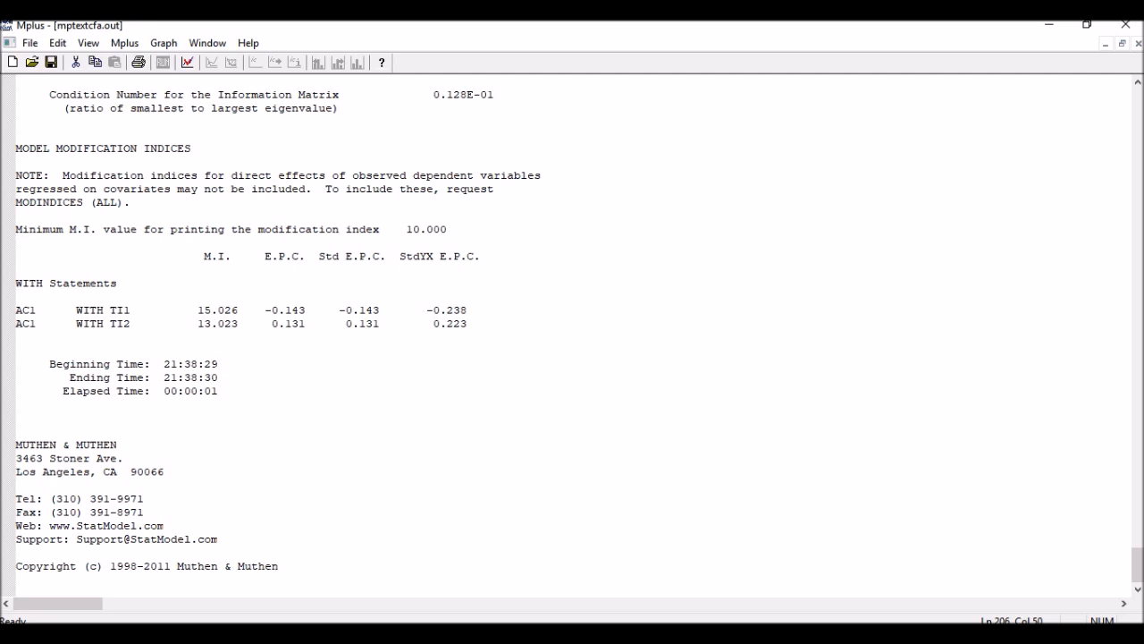
{"action": "scroll", "scroll_direction": "up", "scroll_amount": 3}
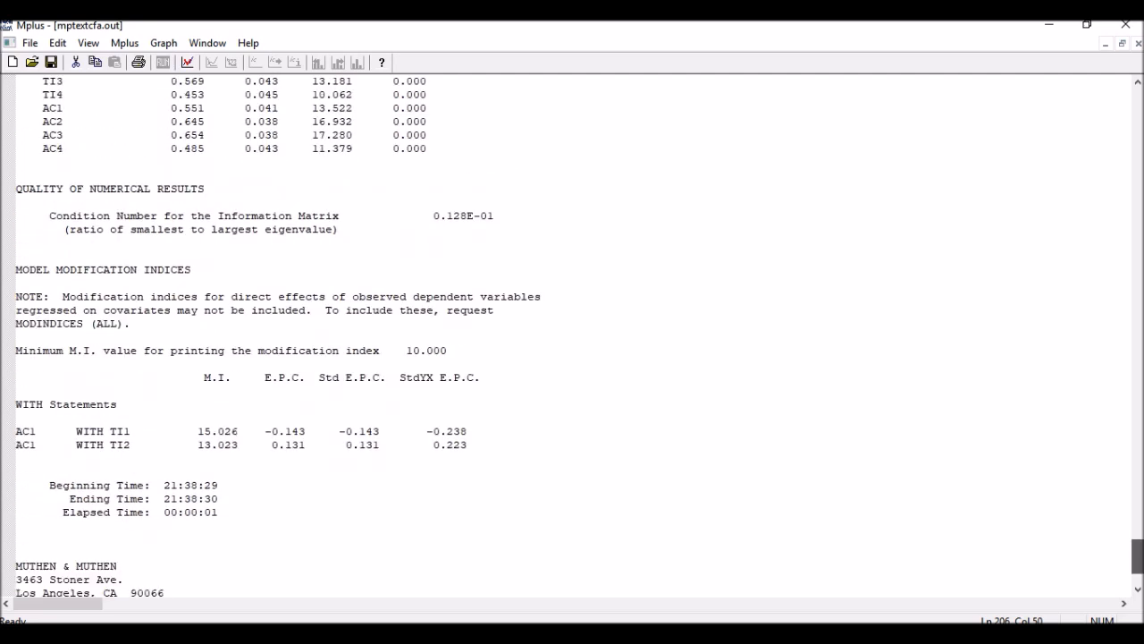